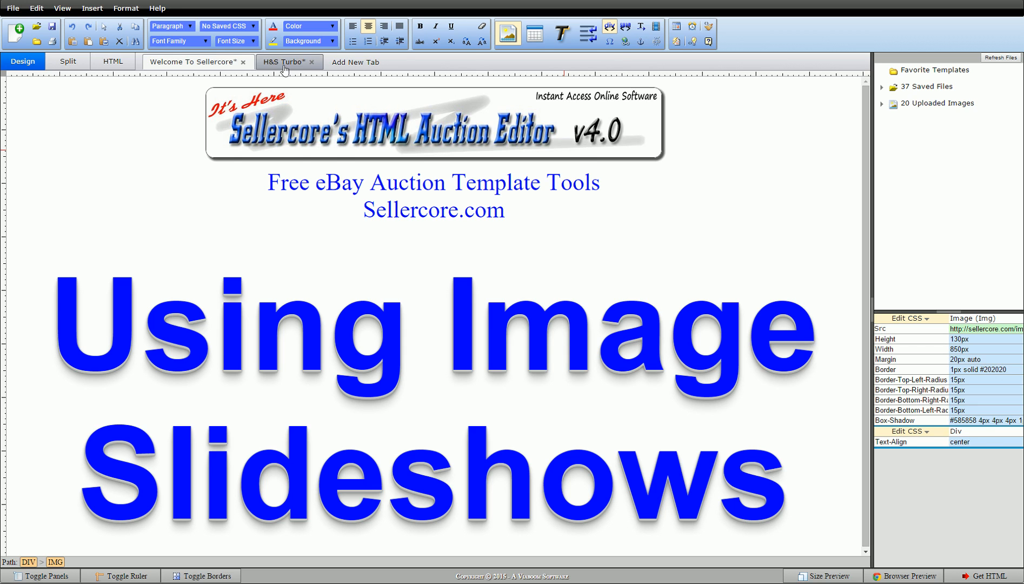
Switch to the H&S Turbo template and scroll through its whole layout and back to the top.
{"action": "left_click", "coordinate": [283, 62]}
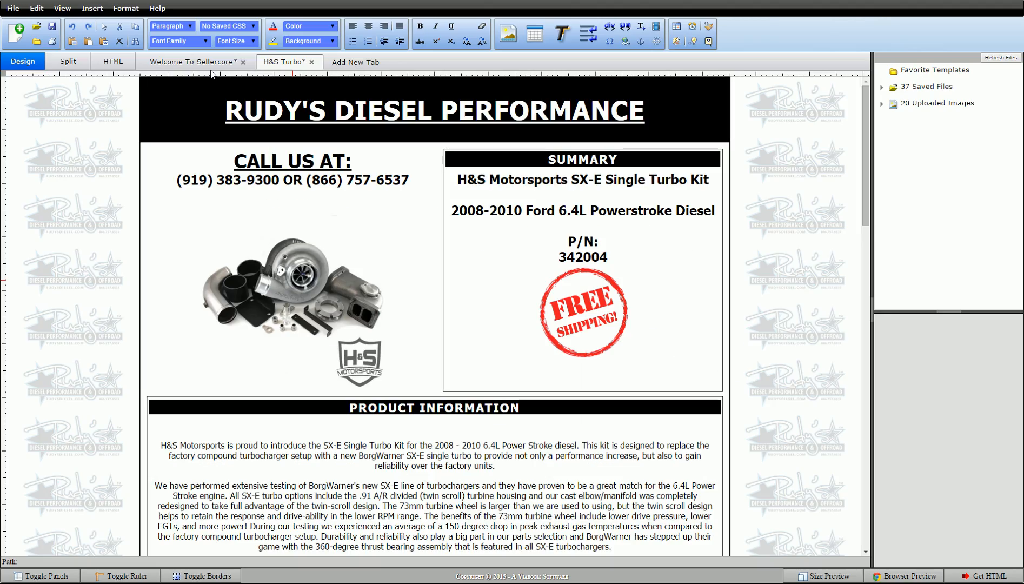
{"action": "scroll", "scroll_direction": "down", "scroll_amount": 3}
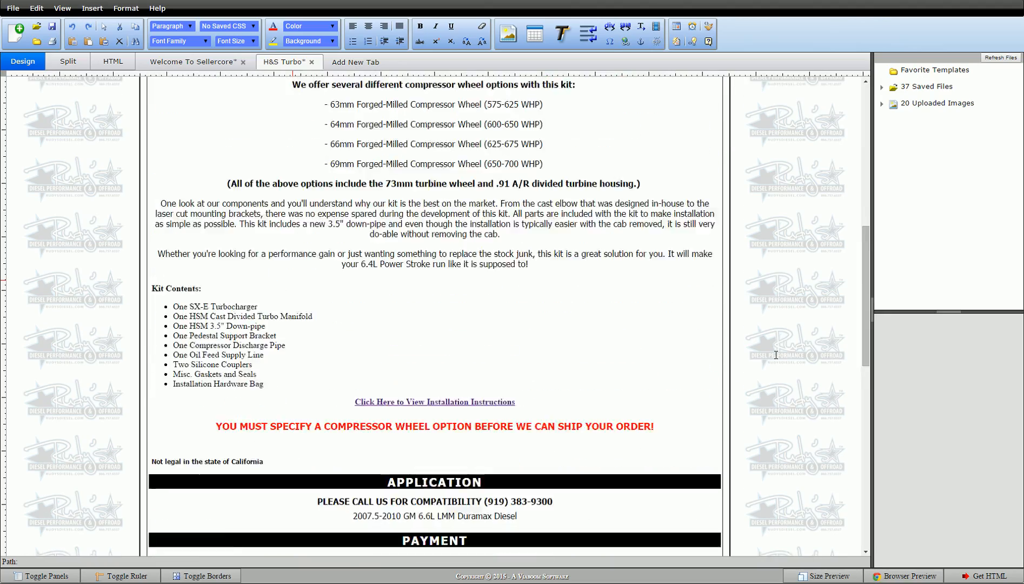
{"action": "scroll", "scroll_direction": "down", "scroll_amount": 3}
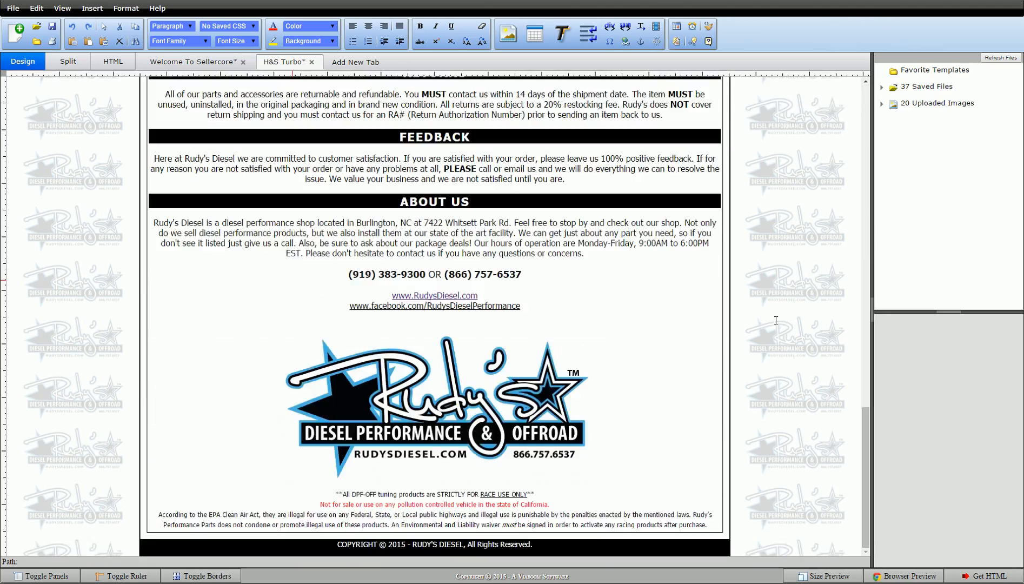
{"action": "scroll", "scroll_direction": "up", "scroll_amount": 3}
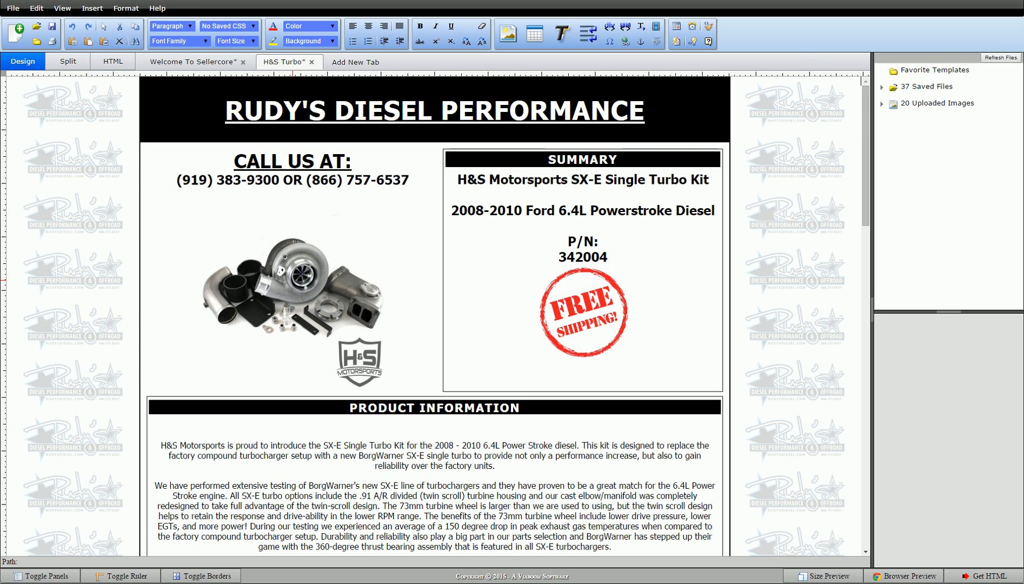
Switch to the Sellercore Manager dashboard and open Manage Images.
{"action": "left_click", "coordinate": [190, 61]}
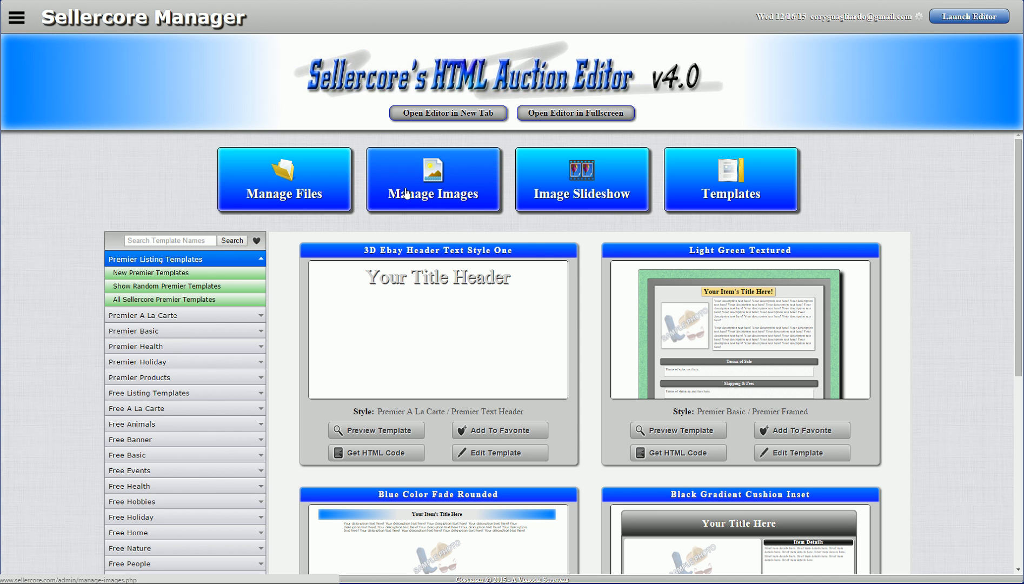
{"action": "mouse_move", "coordinate": [413, 188]}
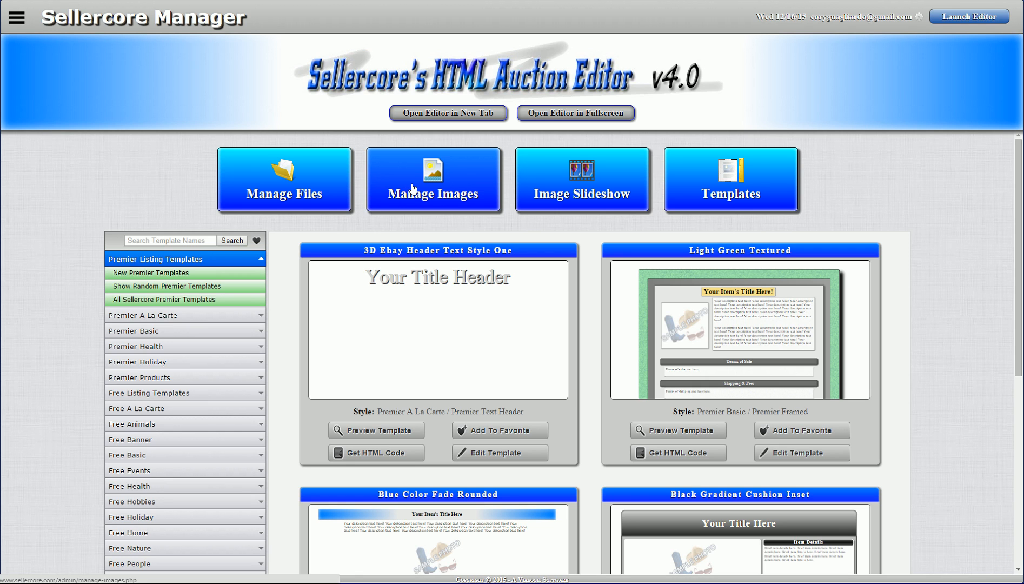
{"action": "left_click", "coordinate": [434, 180]}
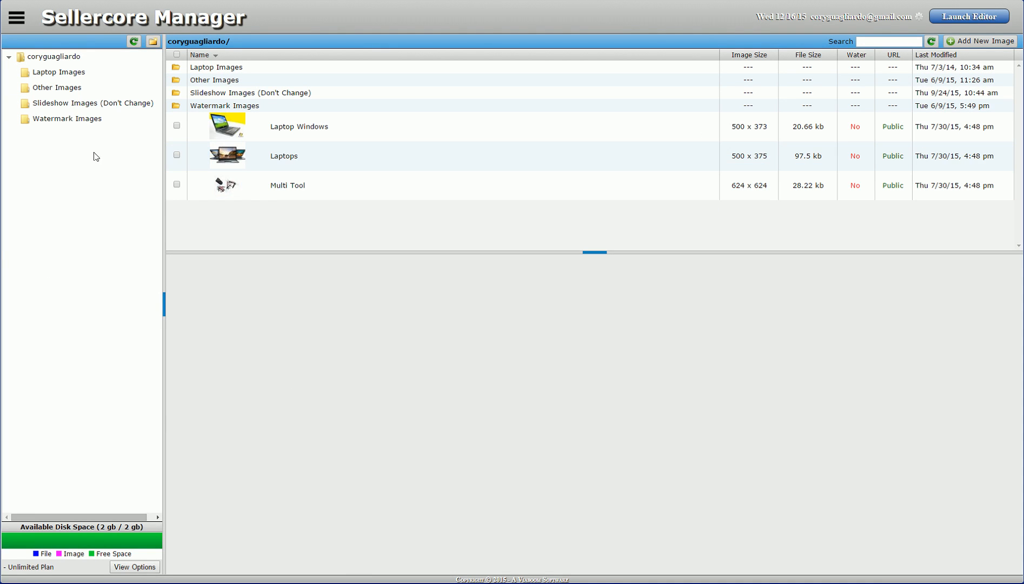
{"action": "mouse_move", "coordinate": [56, 128]}
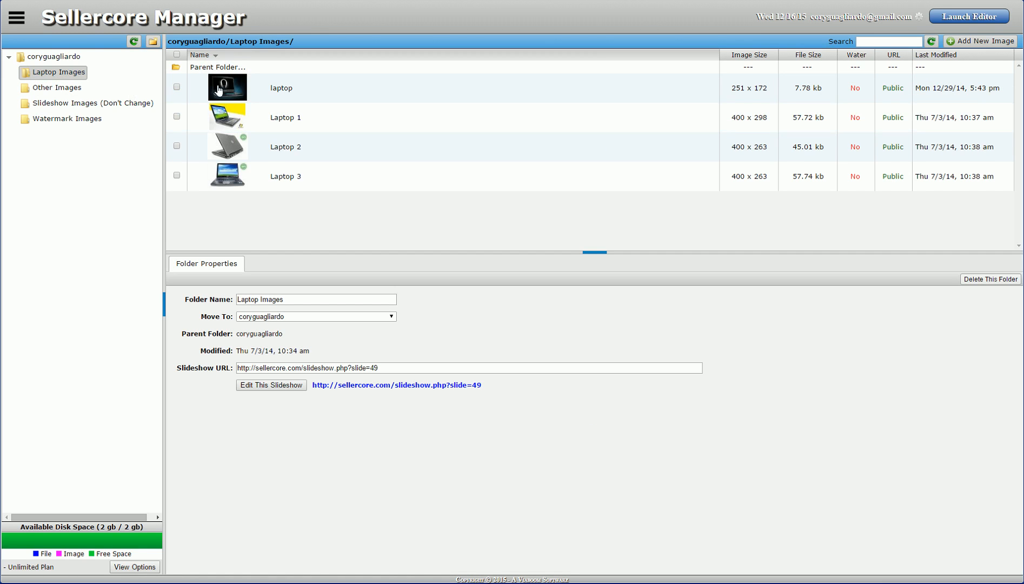
{"action": "mouse_move", "coordinate": [130, 204]}
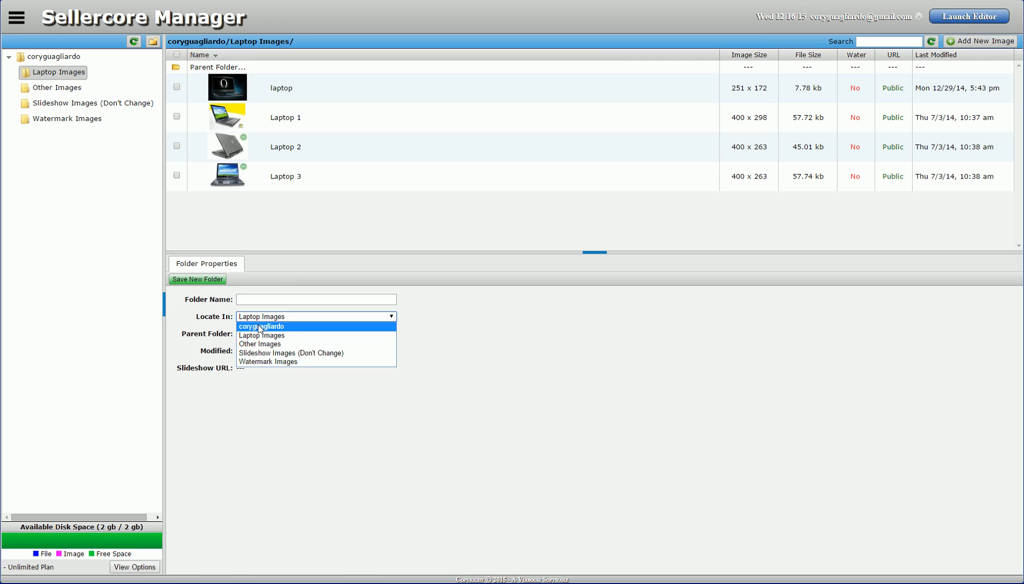
Create a root-level folder named 'H&S', save it, and open it.
{"action": "left_click", "coordinate": [261, 327]}
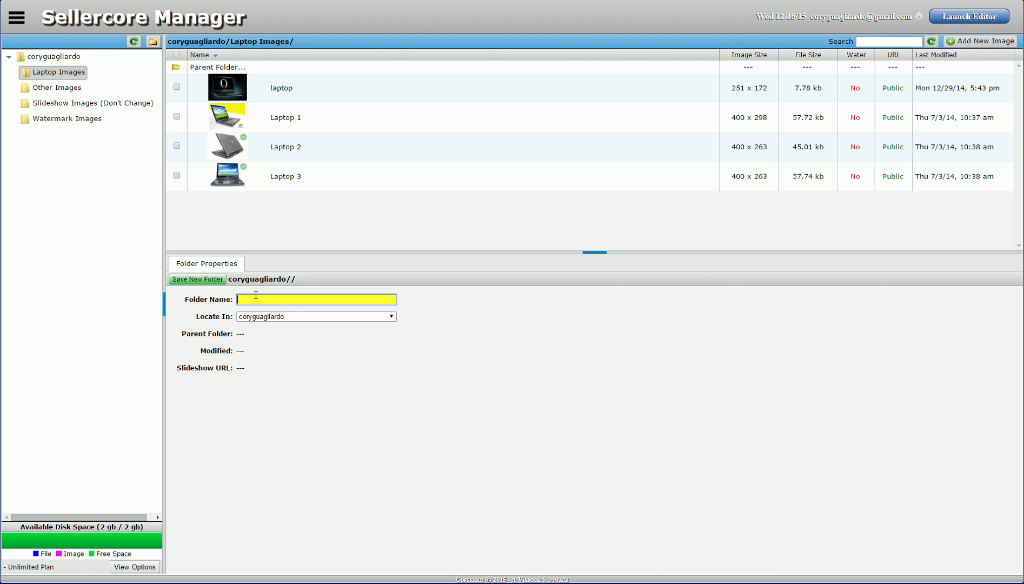
{"action": "type", "text": "H&S"}
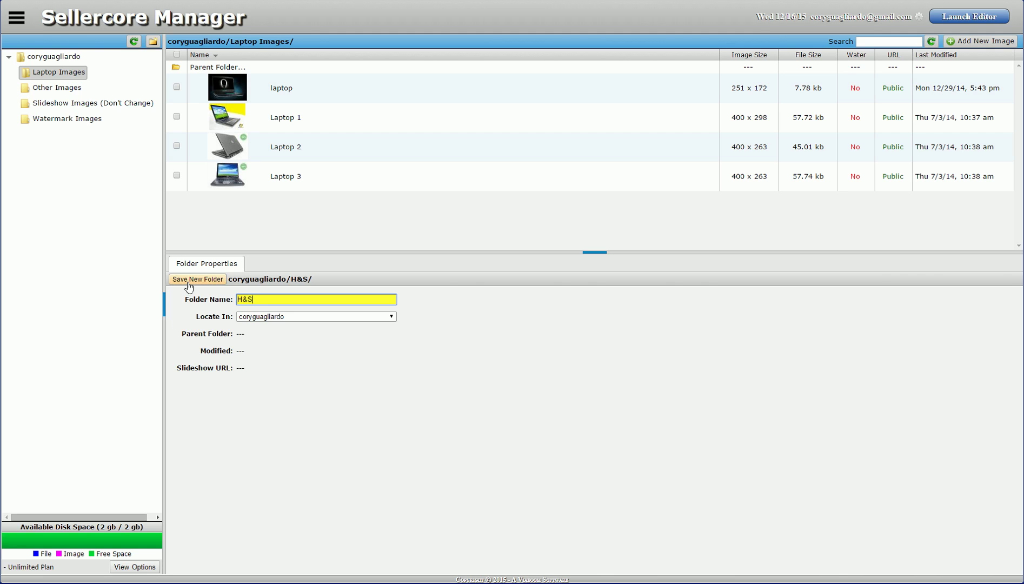
{"action": "left_click", "coordinate": [198, 279]}
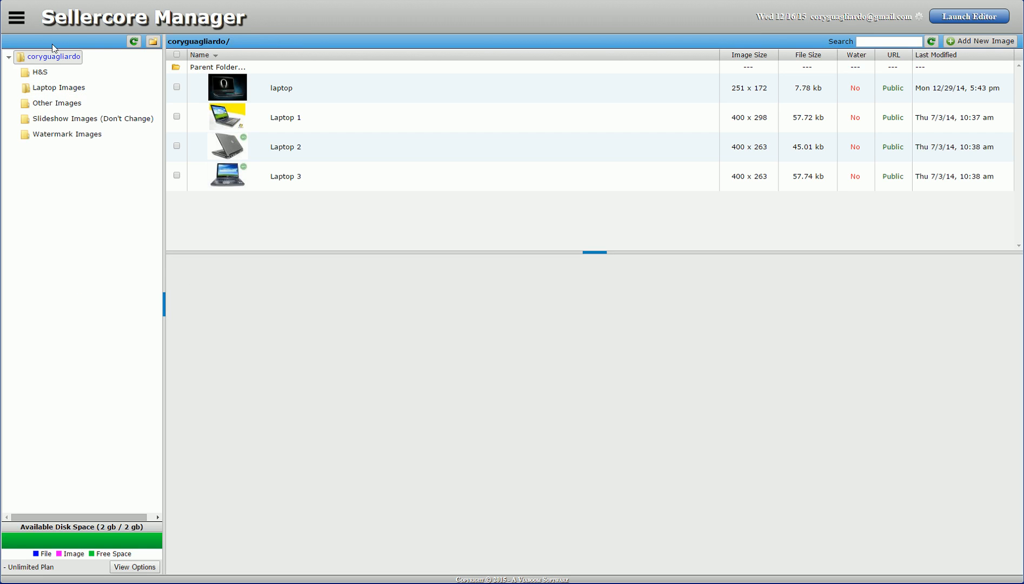
{"action": "left_click", "coordinate": [40, 73]}
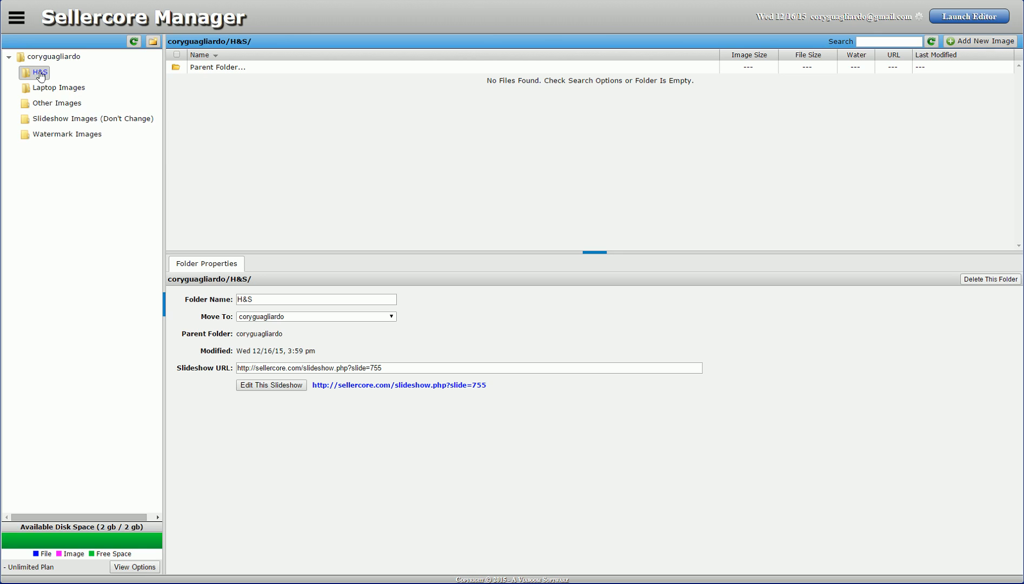
{"action": "mouse_move", "coordinate": [984, 41]}
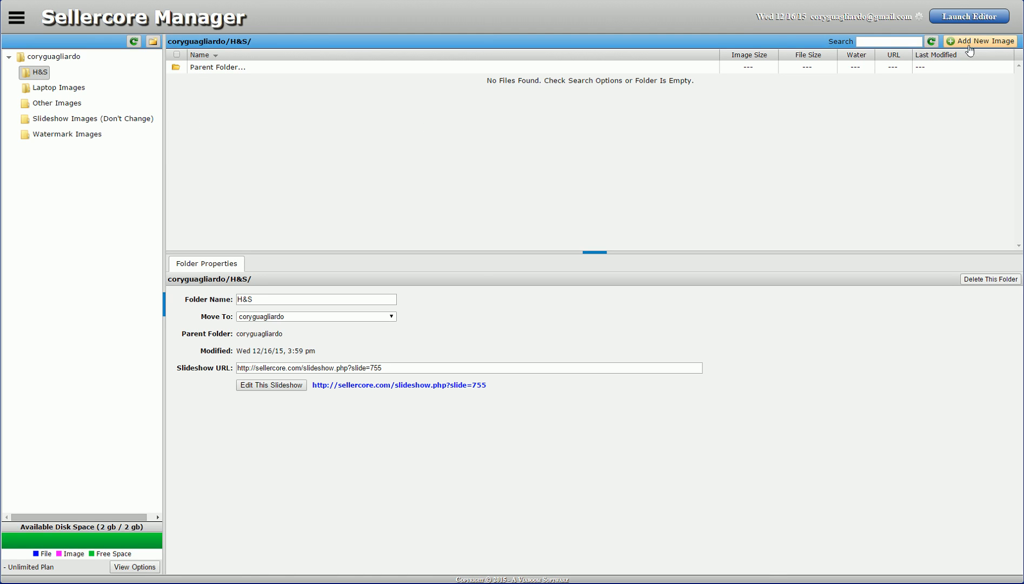
Choose Part-1 through Part-5 from Downloads as new images for the H&S folder.
{"action": "left_click", "coordinate": [980, 41]}
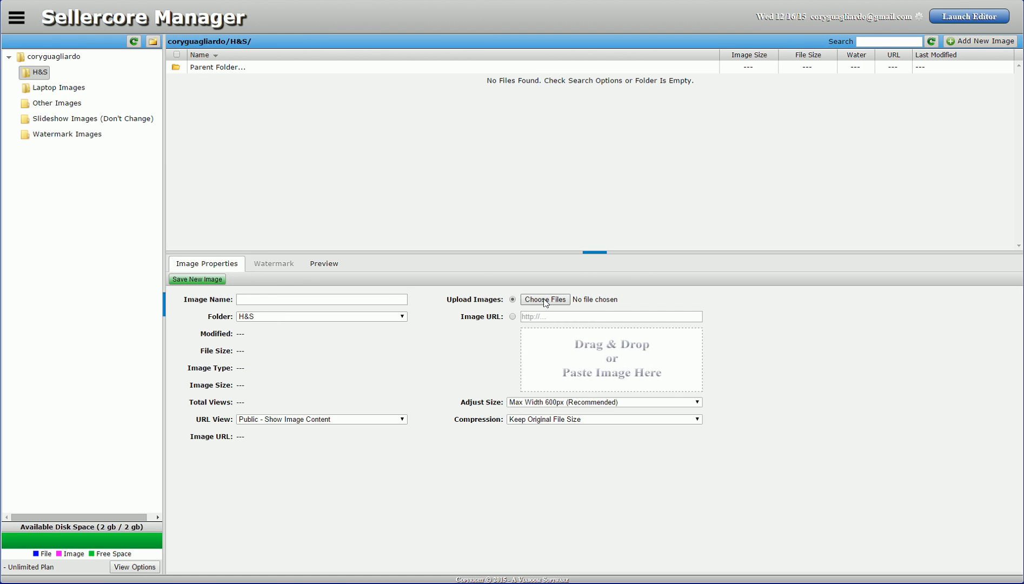
{"action": "left_click", "coordinate": [544, 299]}
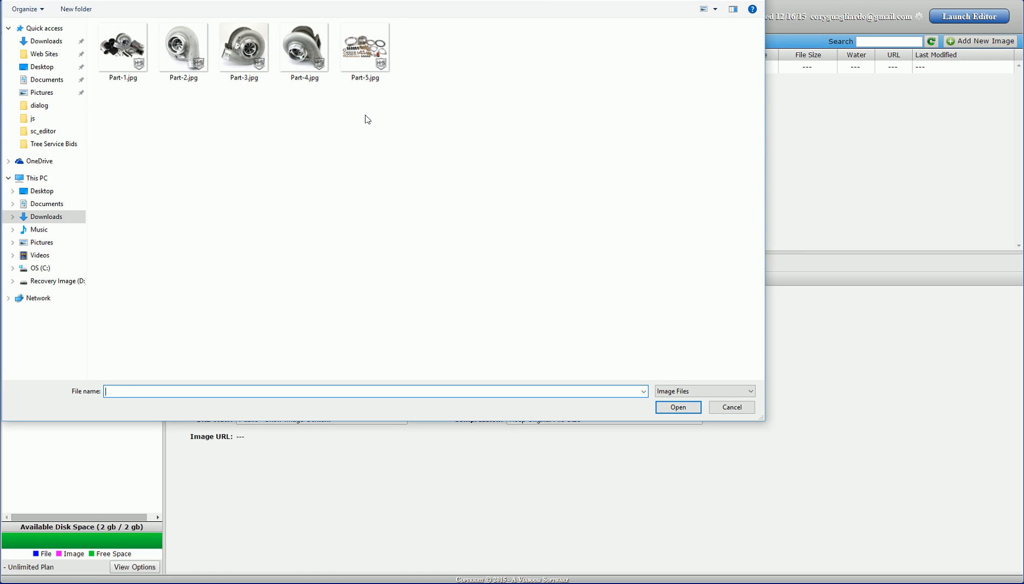
{"action": "left_click", "coordinate": [122, 46]}
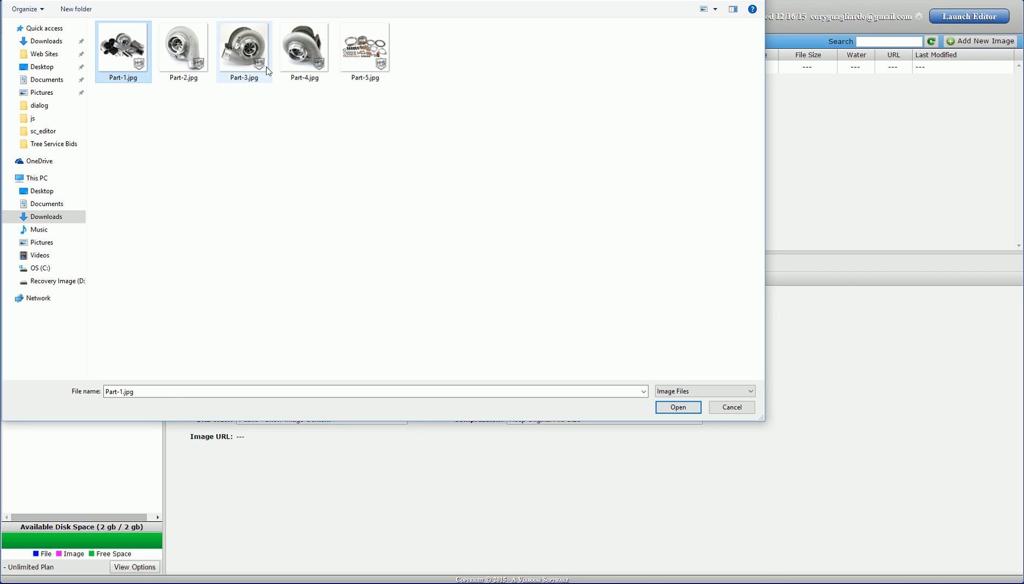
{"action": "left_click", "coordinate": [364, 47]}
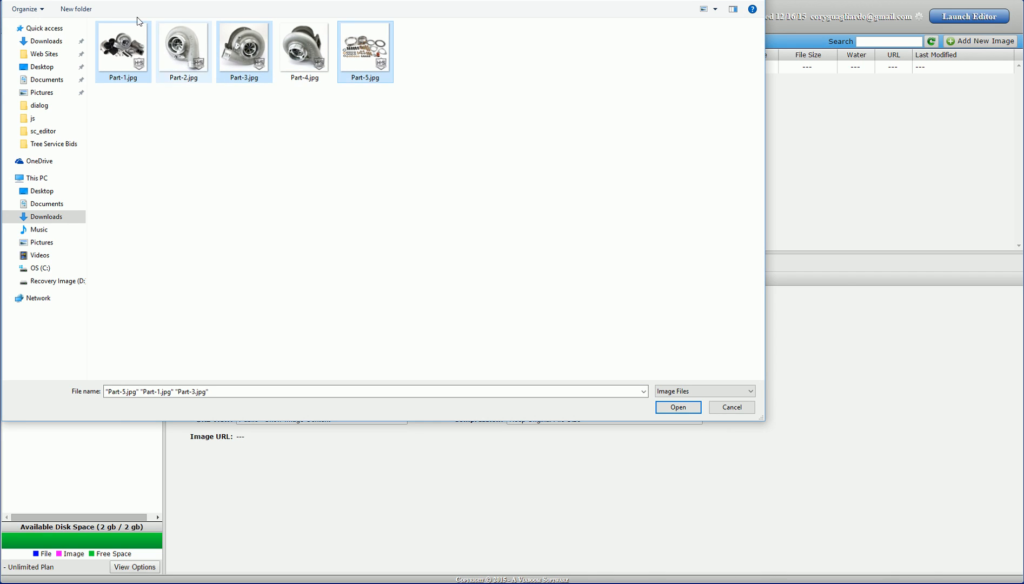
{"action": "left_click", "coordinate": [123, 46]}
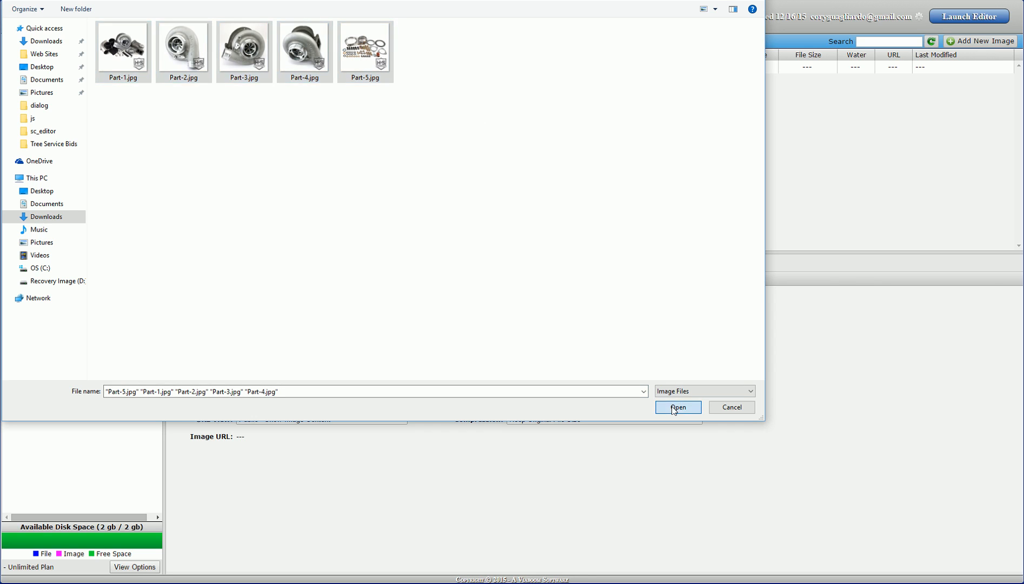
{"action": "left_click", "coordinate": [677, 408]}
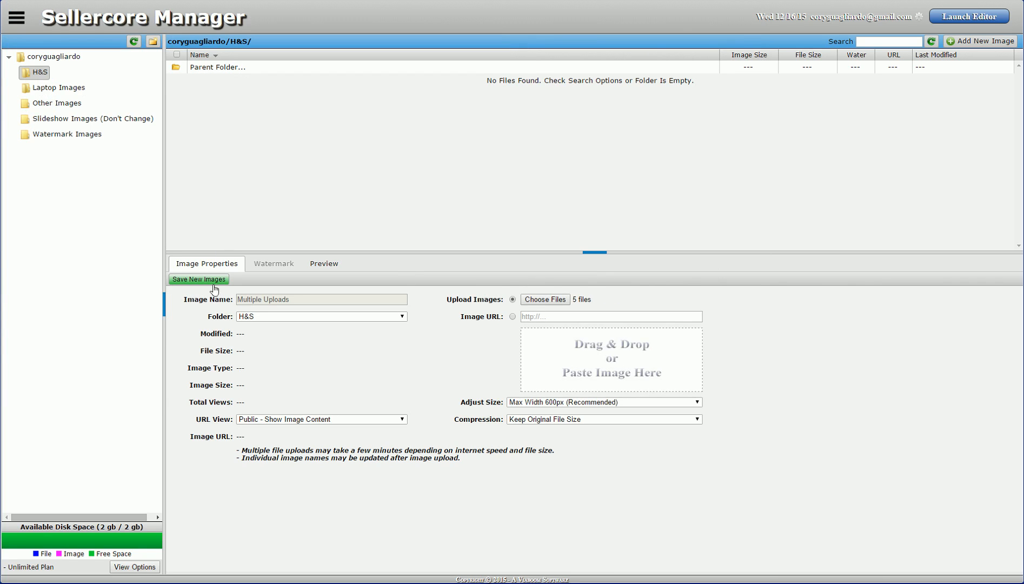
{"action": "mouse_move", "coordinate": [496, 547]}
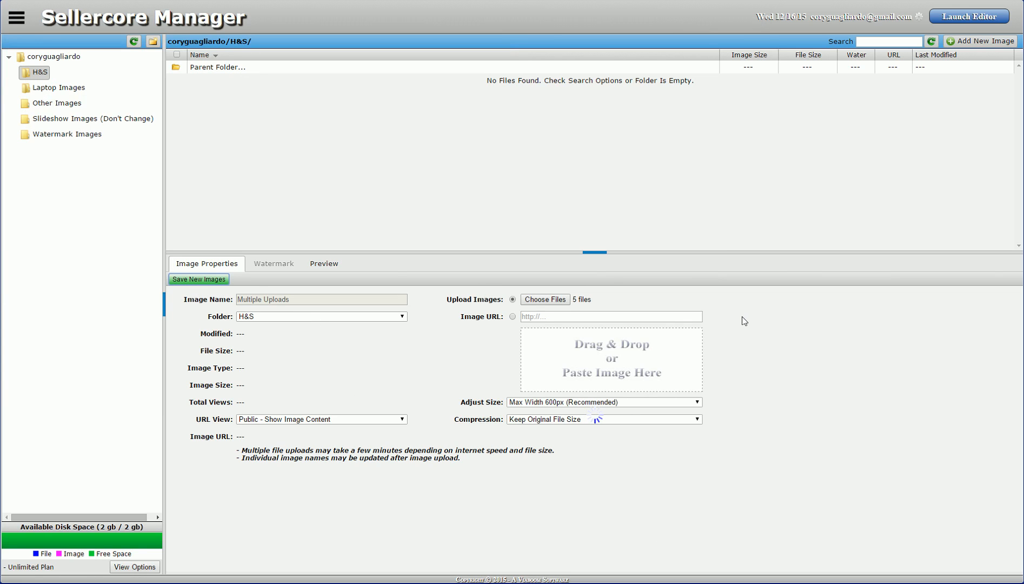
{"action": "mouse_move", "coordinate": [774, 236]}
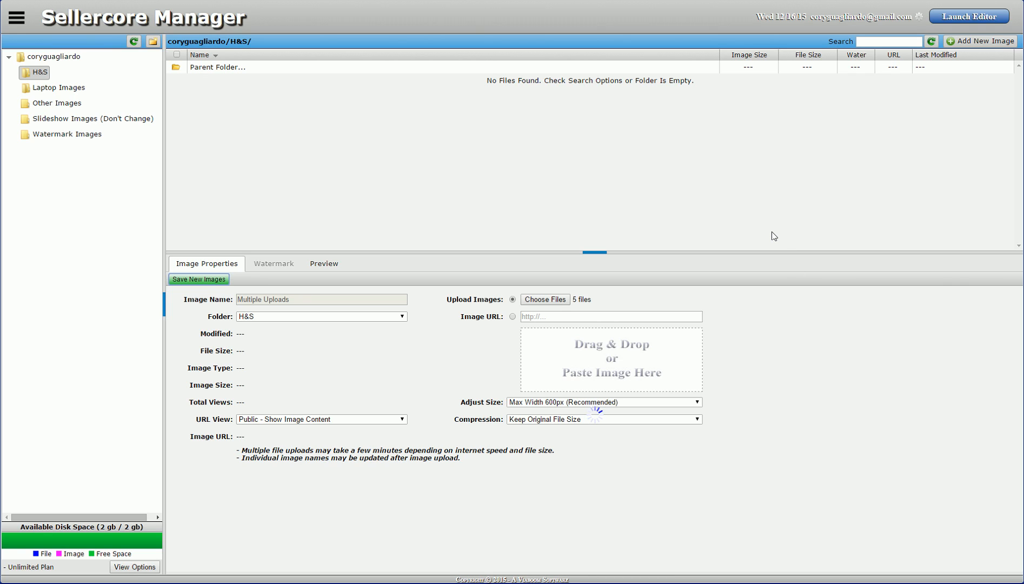
{"action": "mouse_move", "coordinate": [428, 152]}
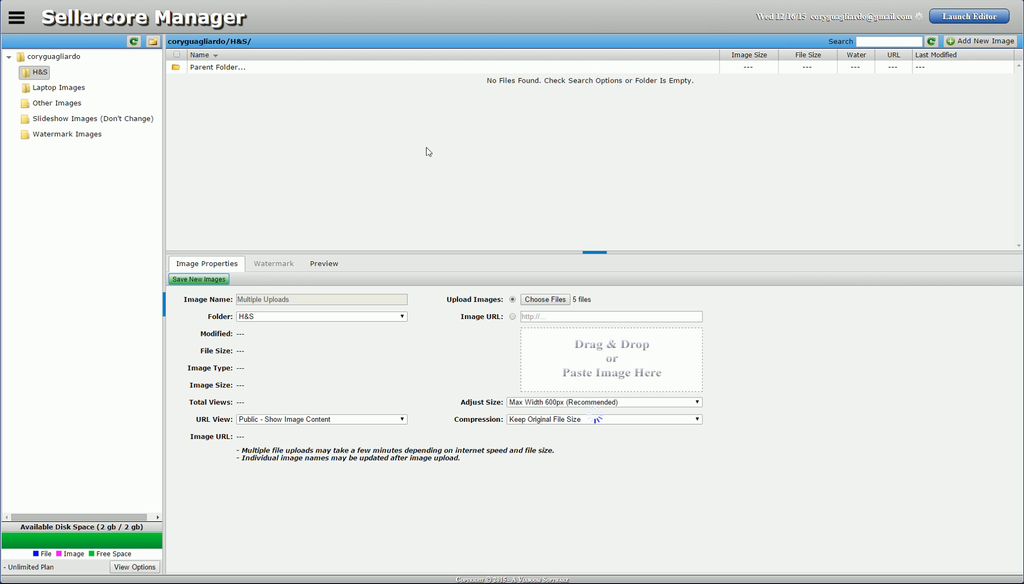
Save the five new images and let the upload finish.
{"action": "left_click", "coordinate": [198, 279]}
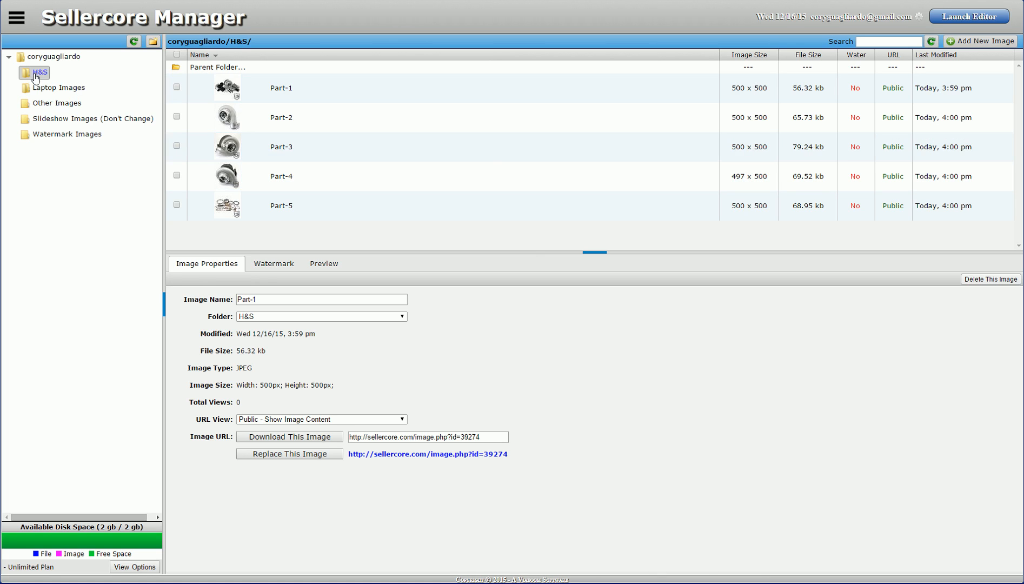
Select the H&S folder to show its Folder Properties and slideshow link.
{"action": "left_click", "coordinate": [41, 72]}
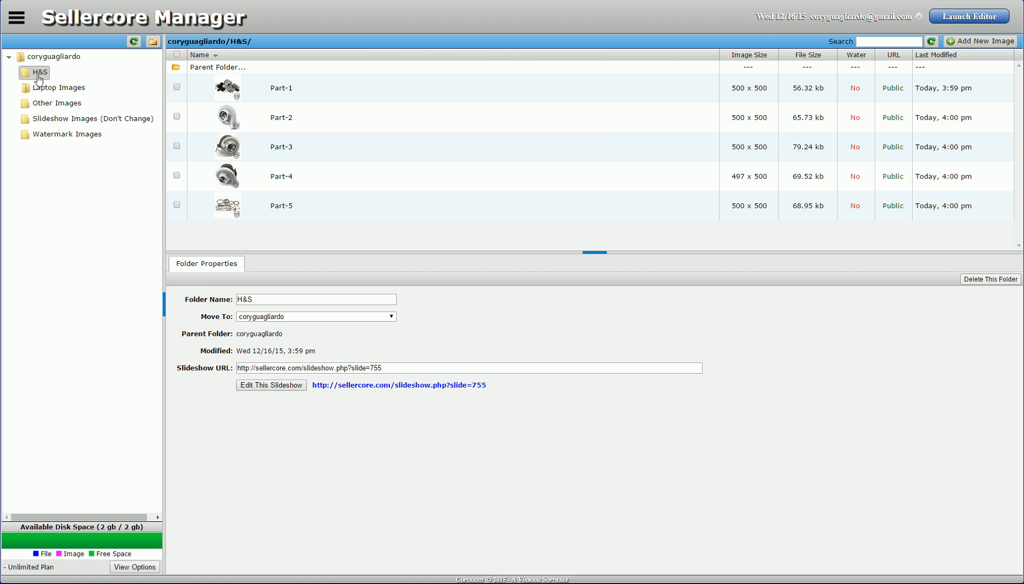
{"action": "mouse_move", "coordinate": [406, 409]}
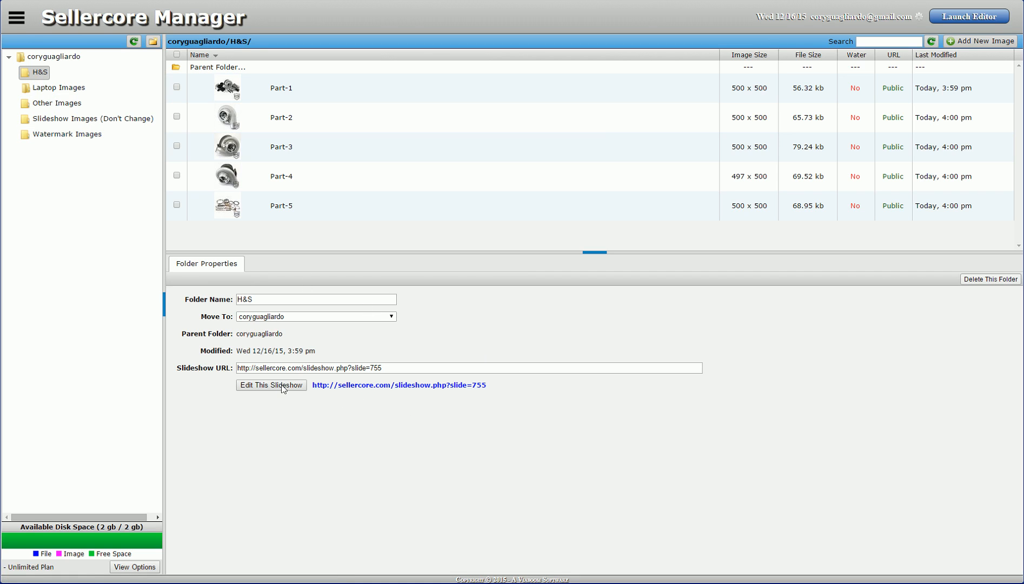
{"action": "mouse_move", "coordinate": [405, 386]}
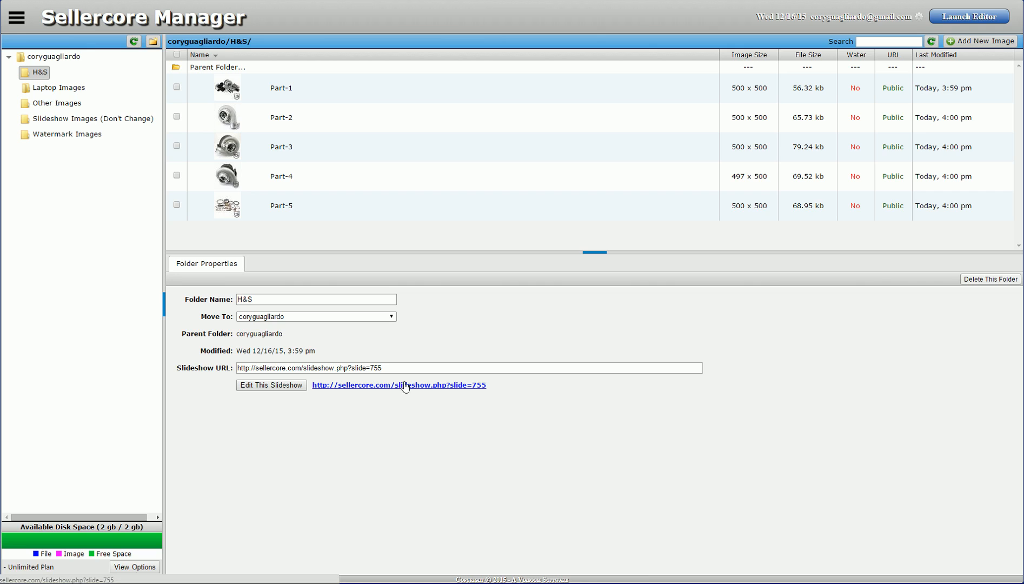
{"action": "mouse_move", "coordinate": [449, 383]}
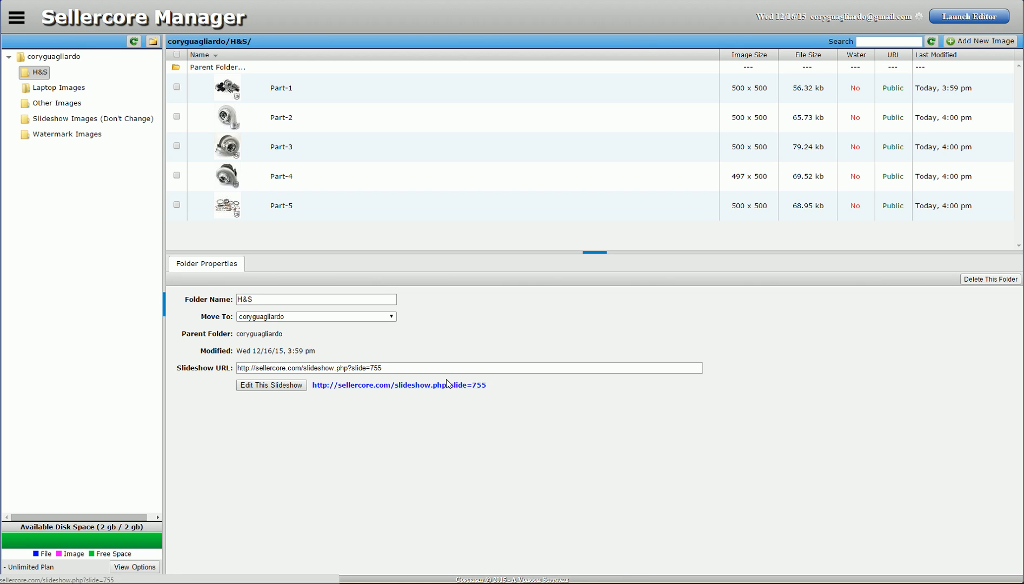
{"action": "mouse_move", "coordinate": [465, 397]}
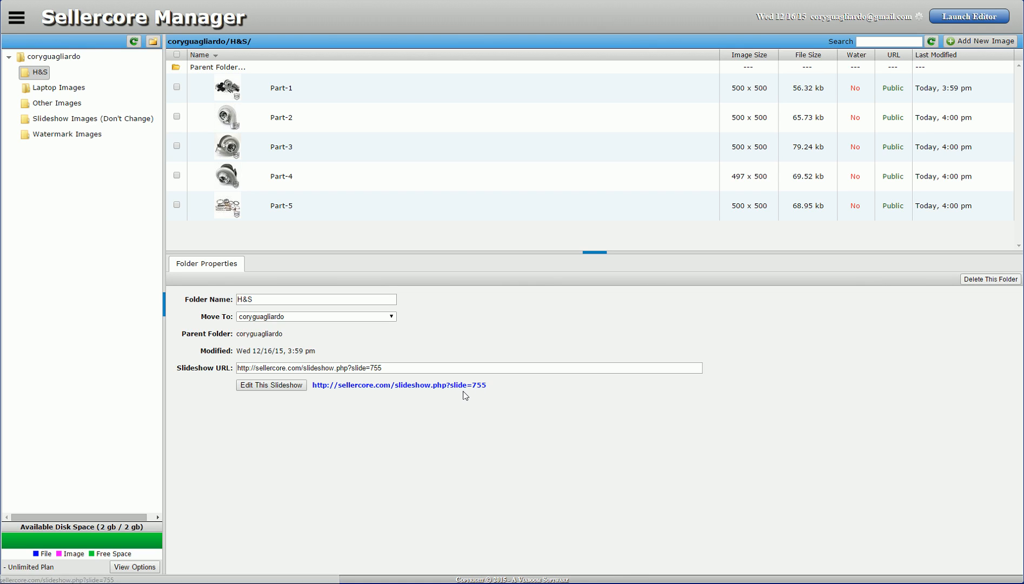
{"action": "mouse_move", "coordinate": [431, 389]}
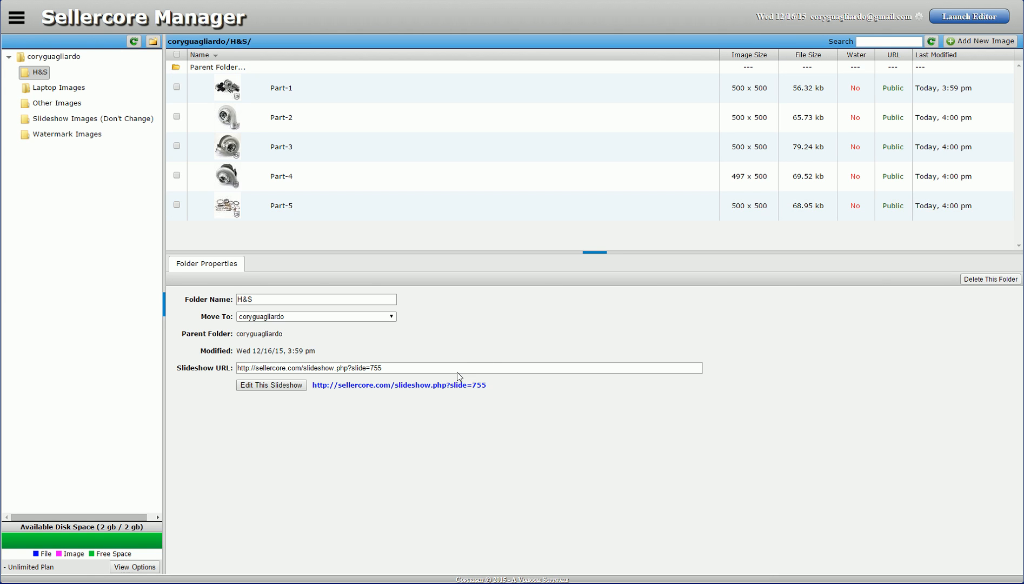
{"action": "mouse_move", "coordinate": [358, 492]}
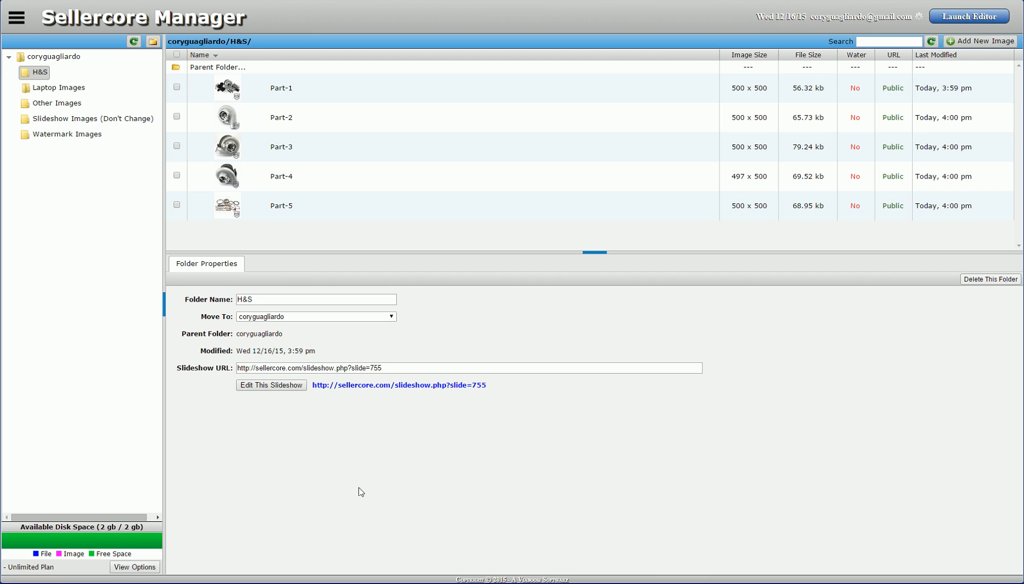
{"action": "mouse_move", "coordinate": [353, 500]}
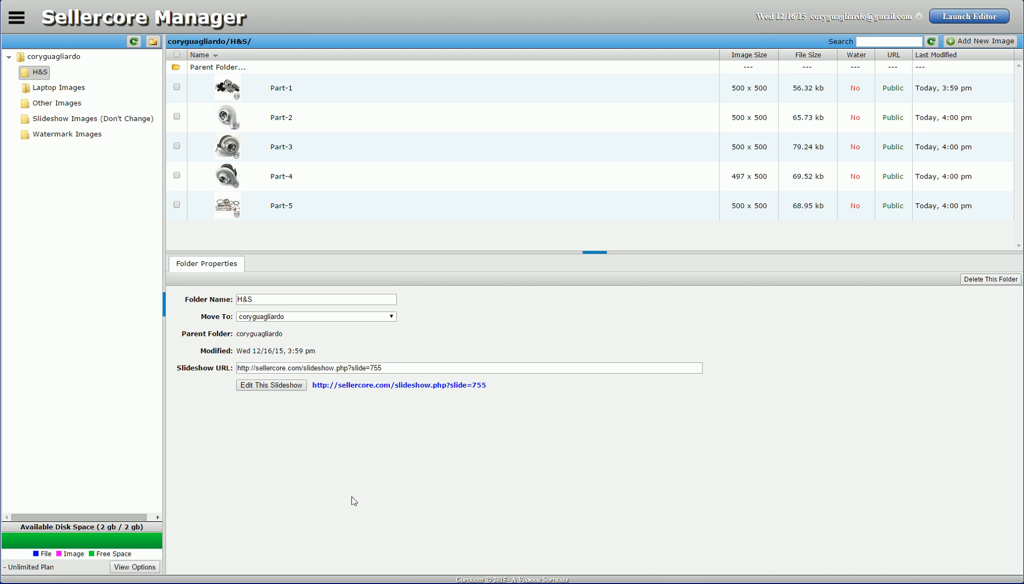
{"action": "mouse_move", "coordinate": [365, 493]}
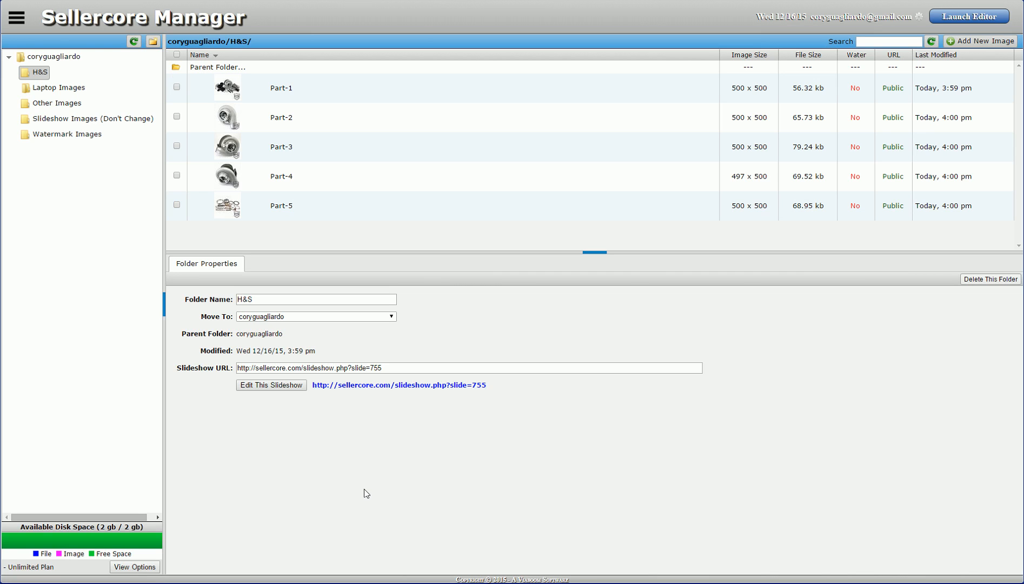
{"action": "mouse_move", "coordinate": [270, 385]}
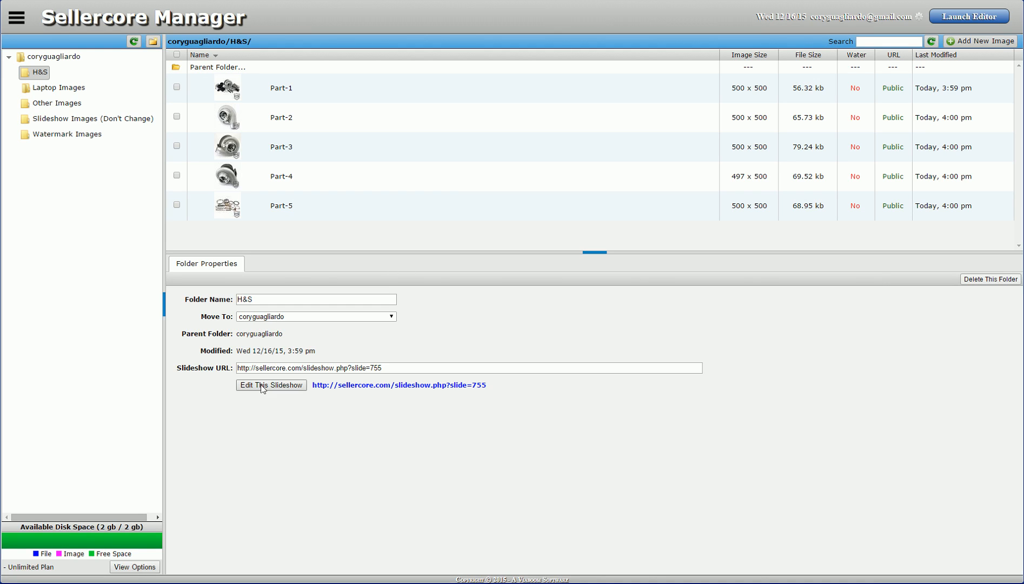
{"action": "mouse_move", "coordinate": [261, 392]}
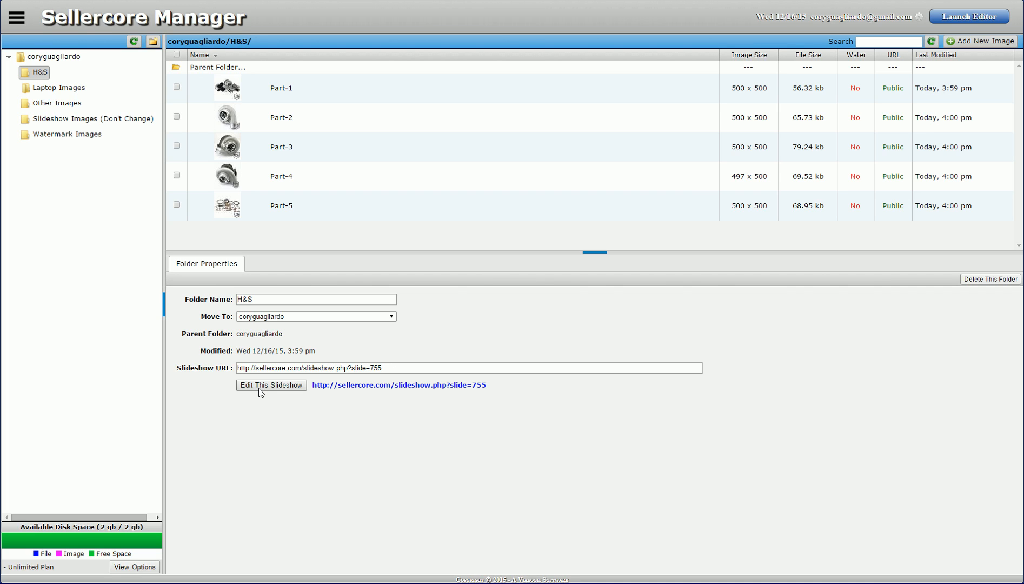
Create and save slideshow 'H&S' from the H&S folder with 2-second duration.
{"action": "left_click", "coordinate": [15, 16]}
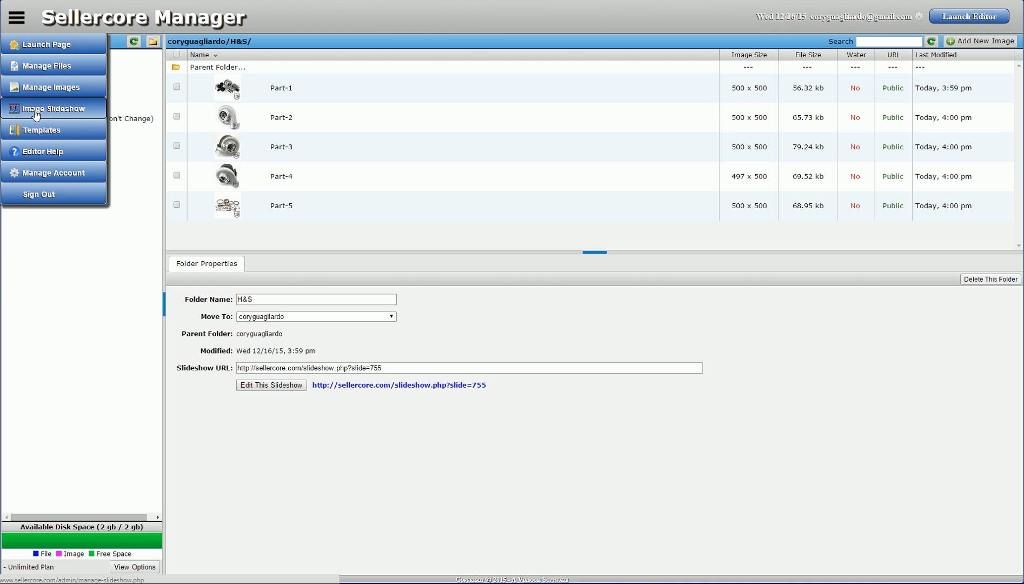
{"action": "left_click", "coordinate": [53, 109]}
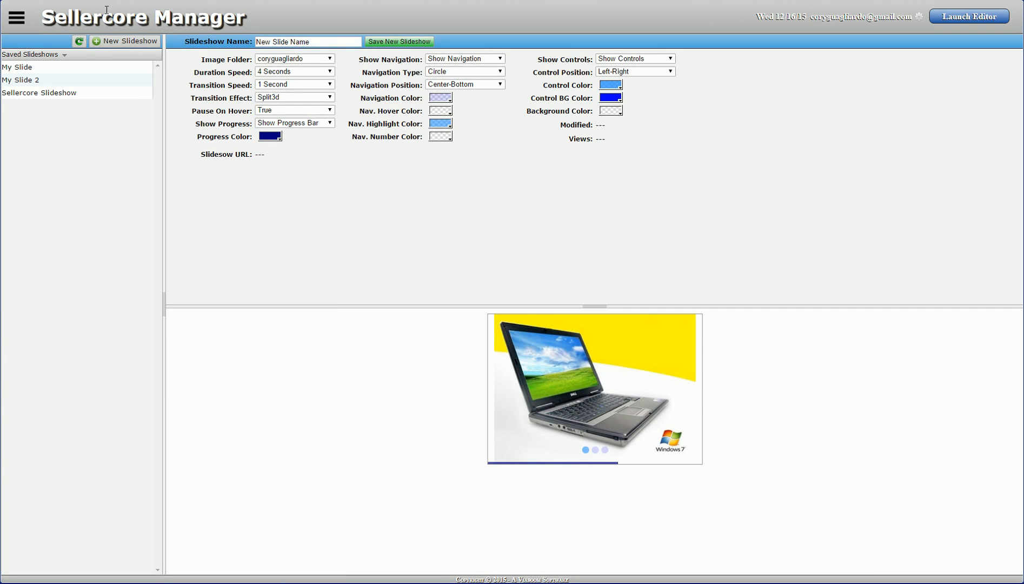
{"action": "left_click", "coordinate": [125, 40]}
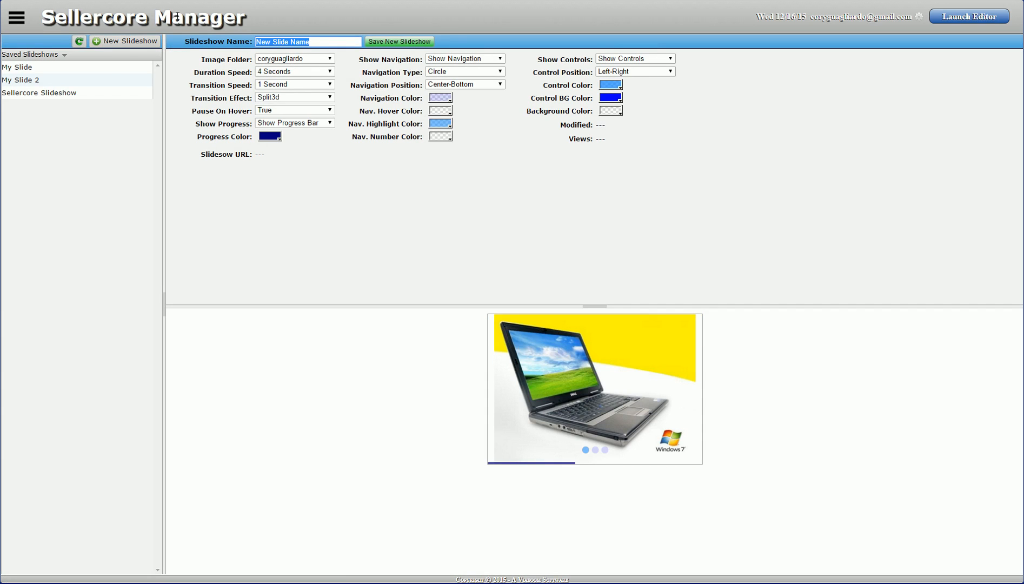
{"action": "type", "text": "H&"}
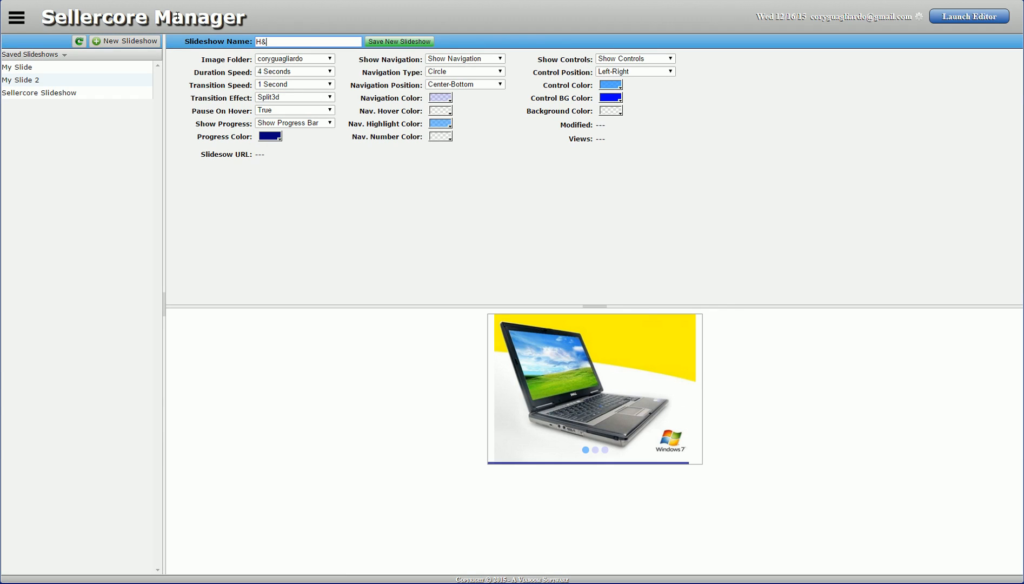
{"action": "type", "text": "S"}
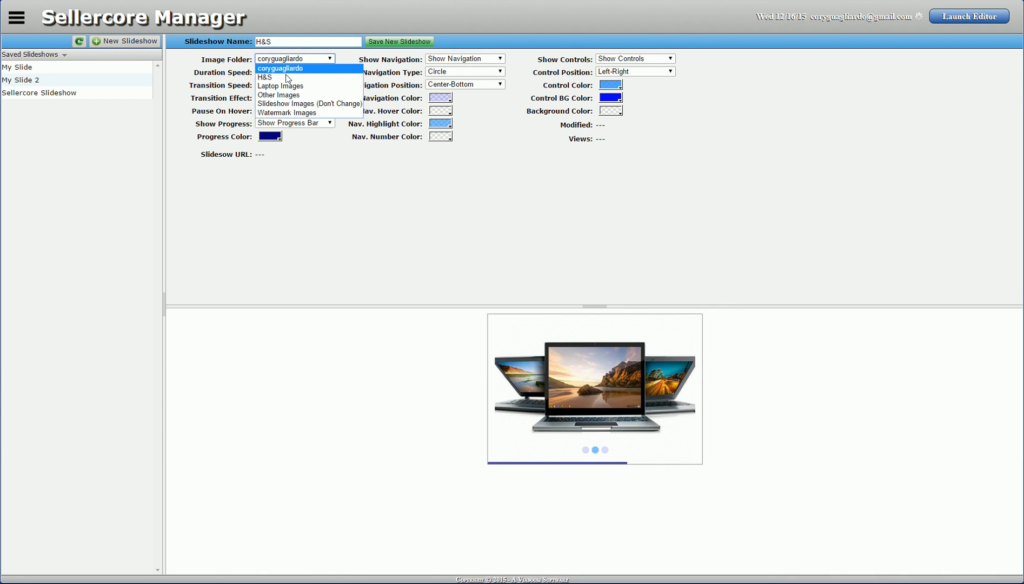
{"action": "left_click", "coordinate": [265, 77]}
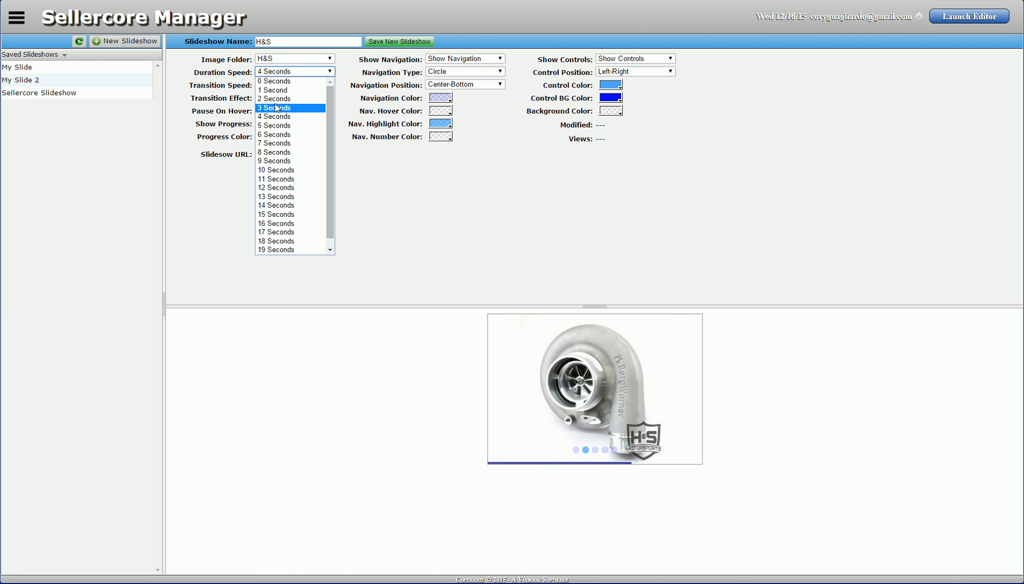
{"action": "left_click", "coordinate": [274, 107]}
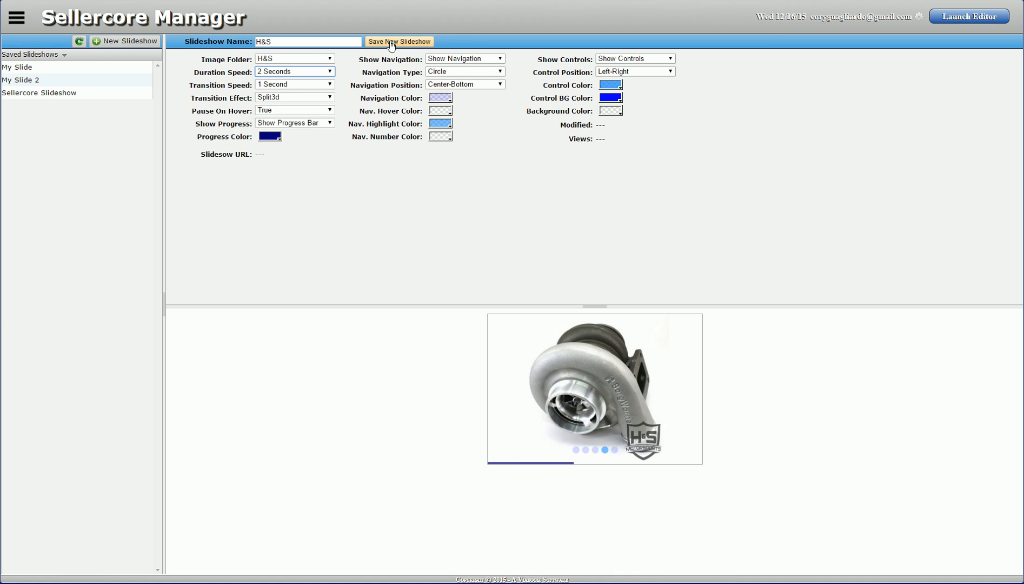
{"action": "left_click", "coordinate": [399, 41]}
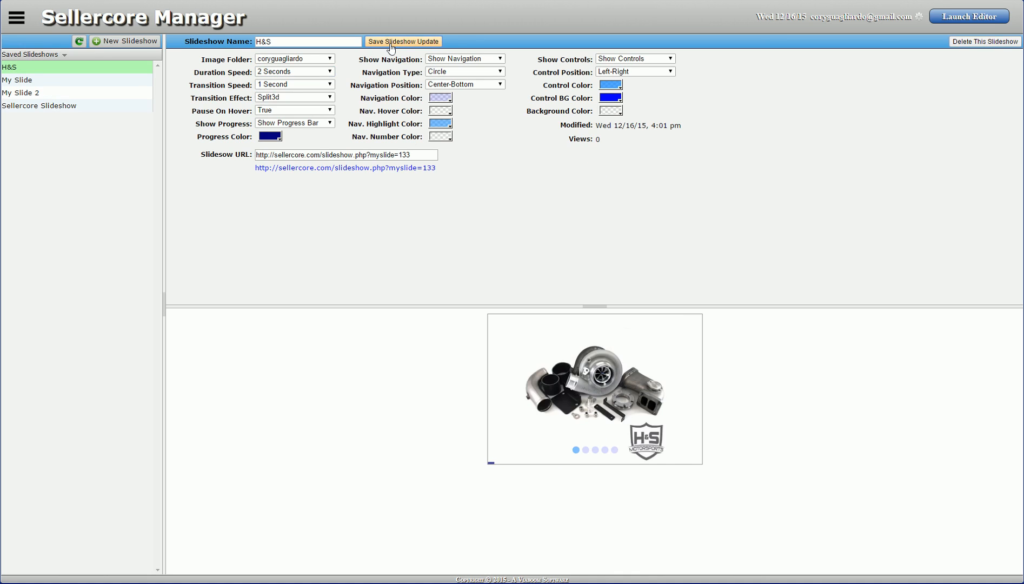
Save the slideshow update and select the full Slideshow URL to copy.
{"action": "left_click", "coordinate": [402, 41]}
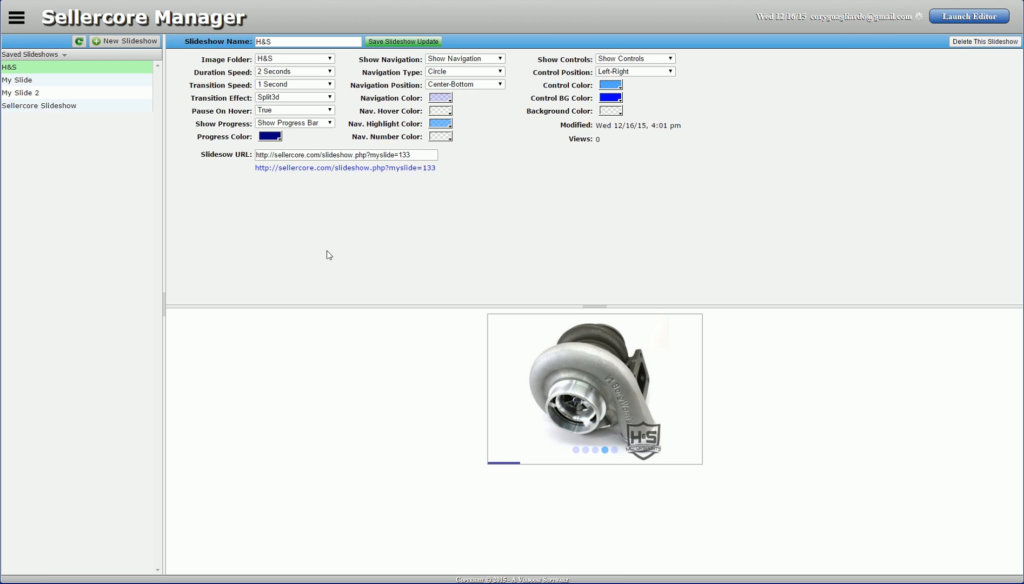
{"action": "triple_click", "coordinate": [345, 154]}
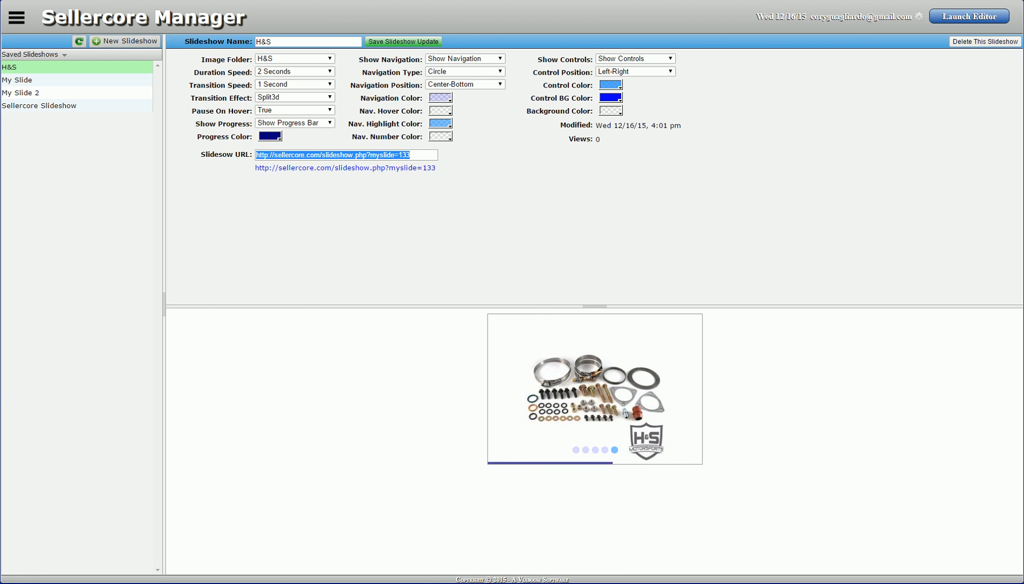
Launch the editor and delete the turbo kit image below the phone numbers.
{"action": "left_click", "coordinate": [969, 16]}
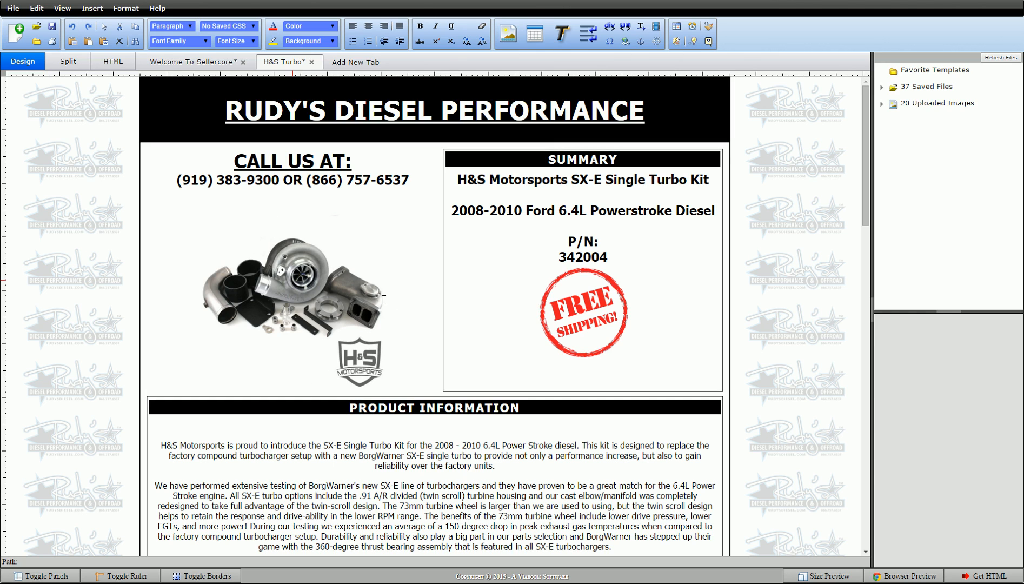
{"action": "left_click", "coordinate": [280, 294]}
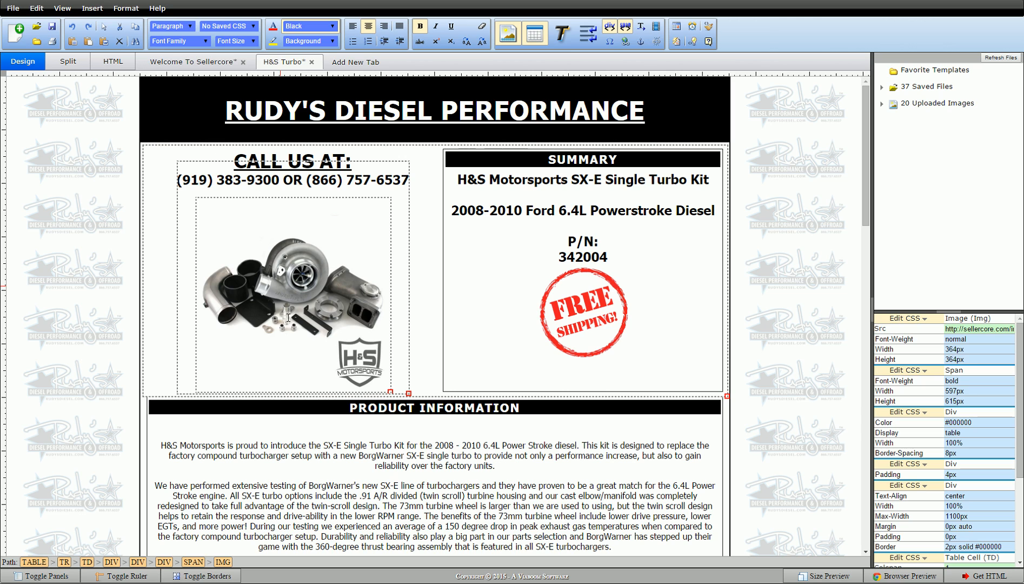
{"action": "right_click", "coordinate": [287, 317]}
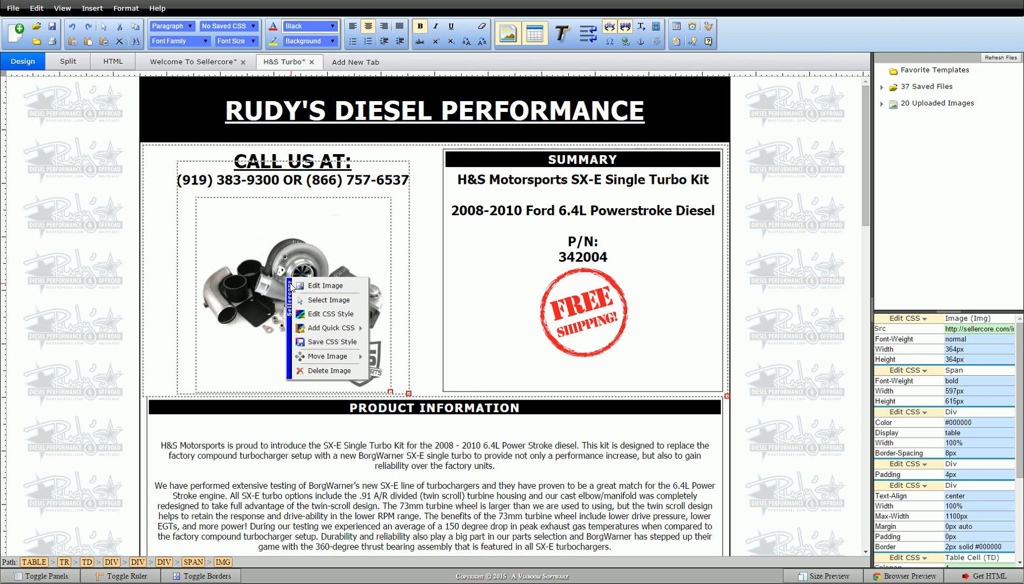
{"action": "left_click", "coordinate": [329, 370]}
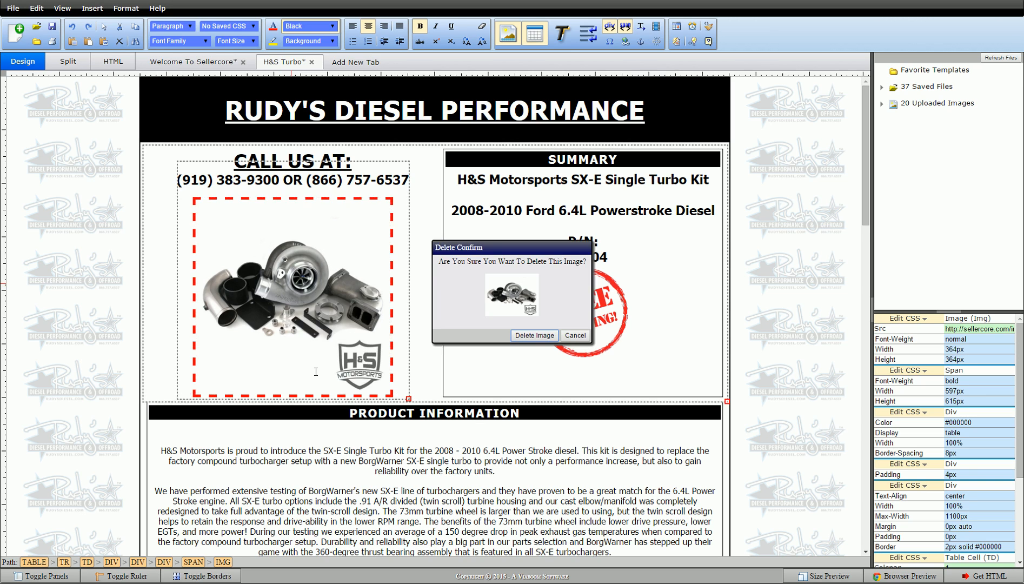
{"action": "left_click", "coordinate": [534, 335]}
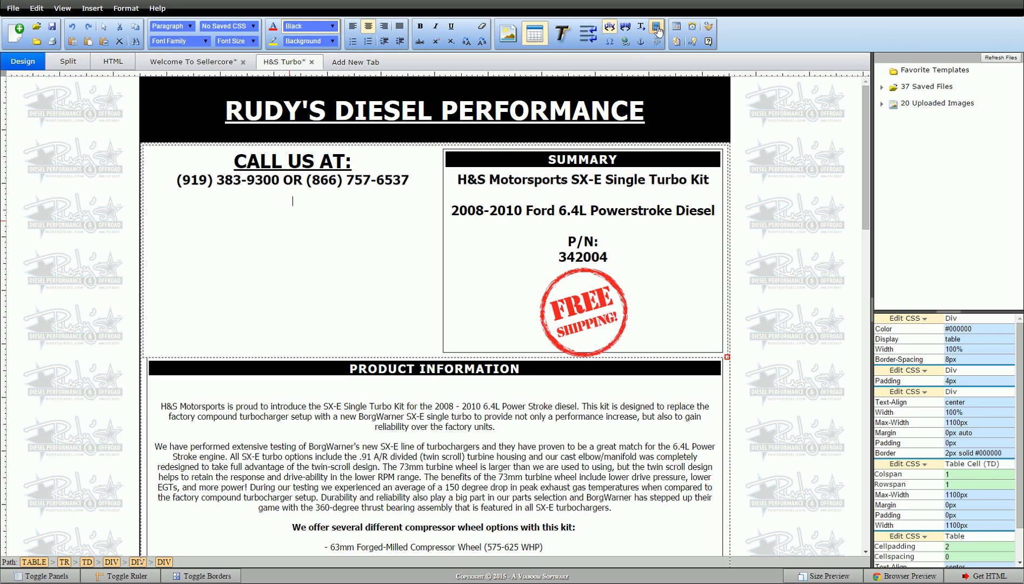
Embed the pasted slideshow URL as text/html (Slideshows) media, 364 by 364 px.
{"action": "left_click", "coordinate": [657, 32]}
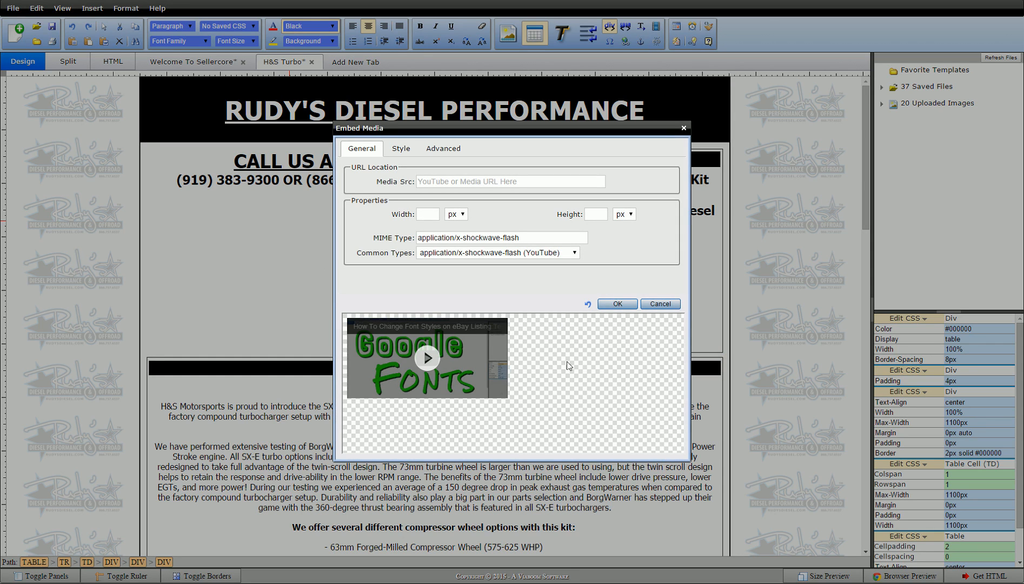
{"action": "mouse_move", "coordinate": [559, 347]}
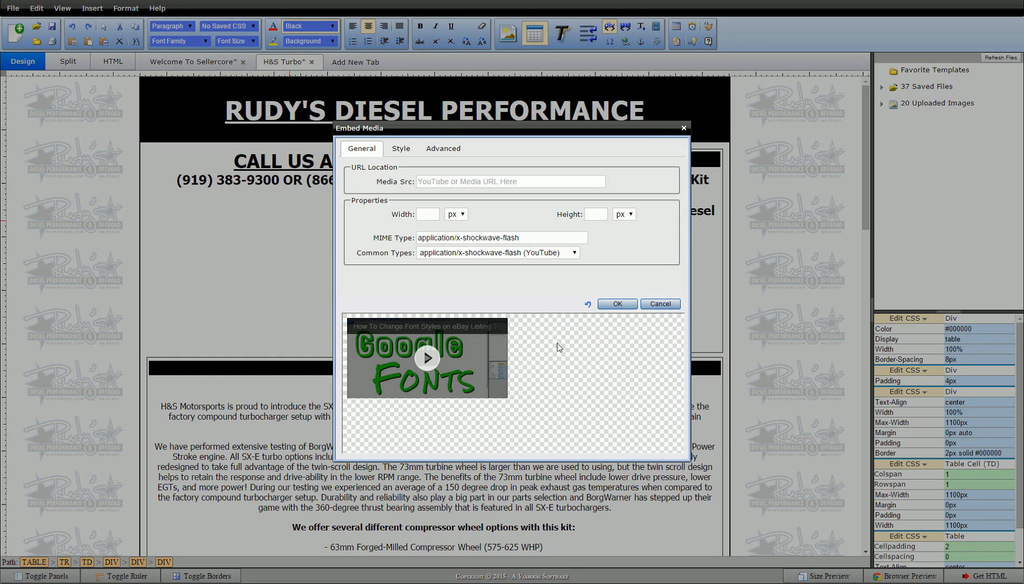
{"action": "mouse_move", "coordinate": [490, 289]}
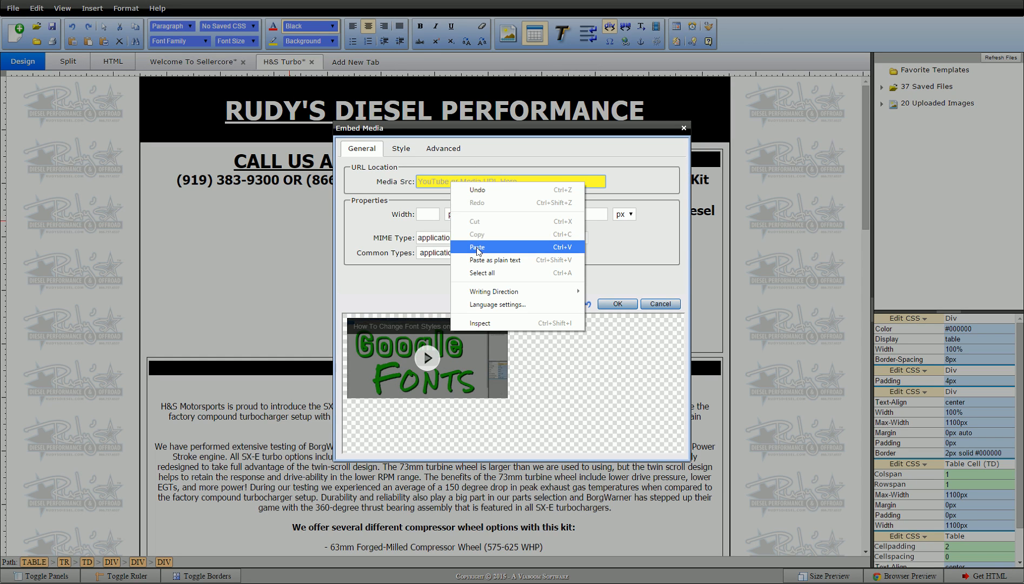
{"action": "left_click", "coordinate": [478, 247]}
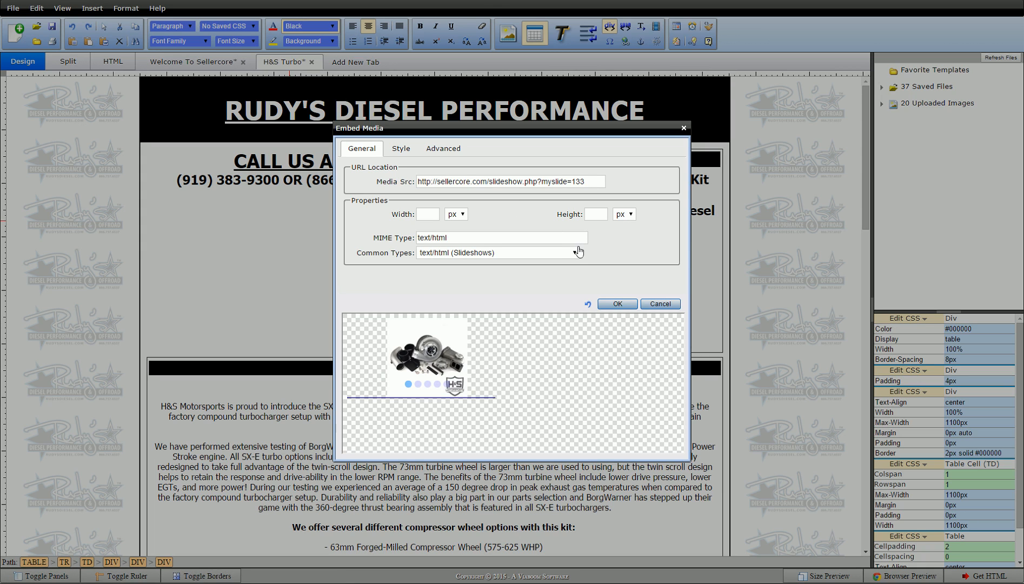
{"action": "left_click", "coordinate": [573, 253]}
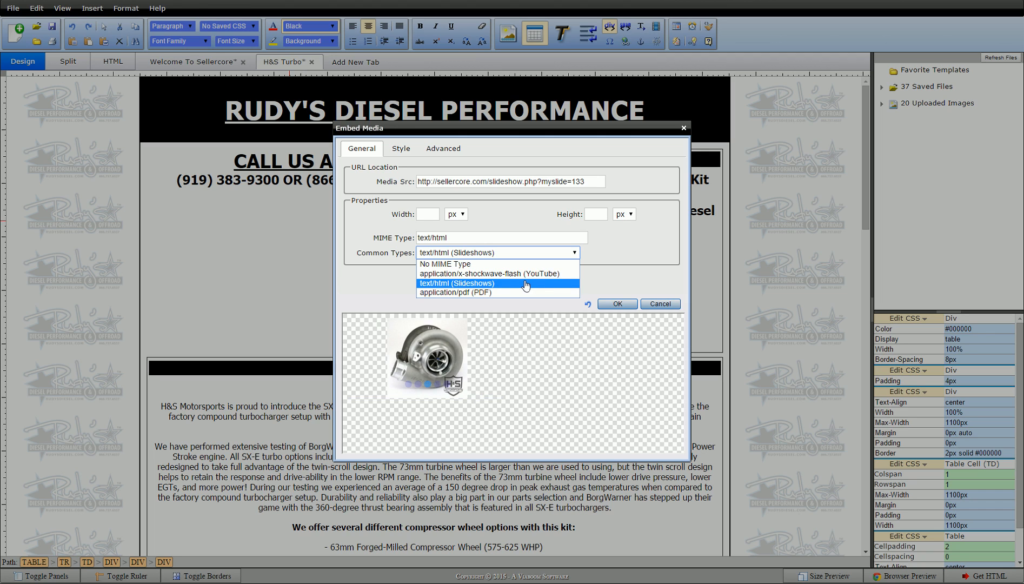
{"action": "left_click", "coordinate": [496, 284]}
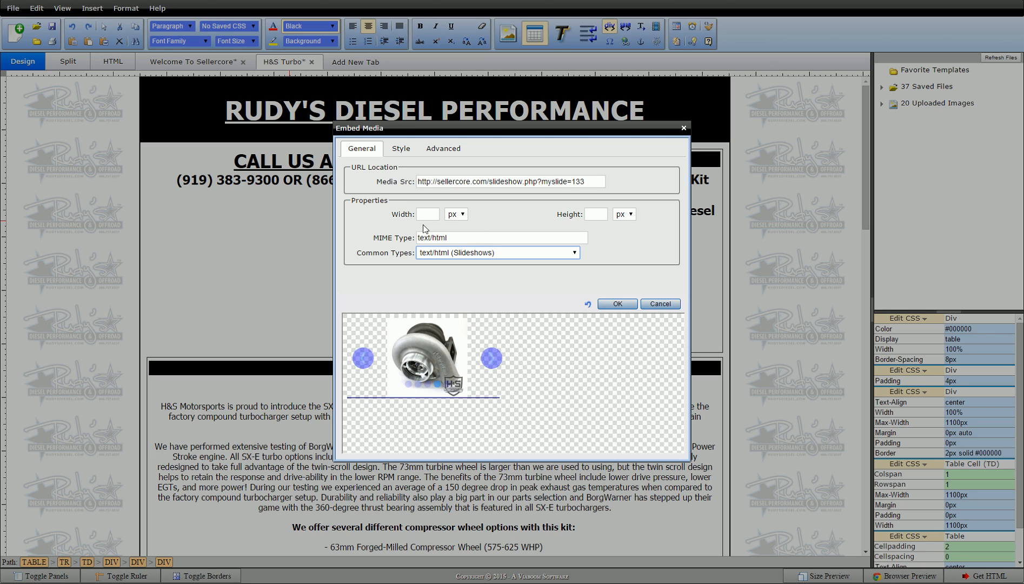
{"action": "left_click", "coordinate": [427, 213]}
{"action": "type", "text": "364"}
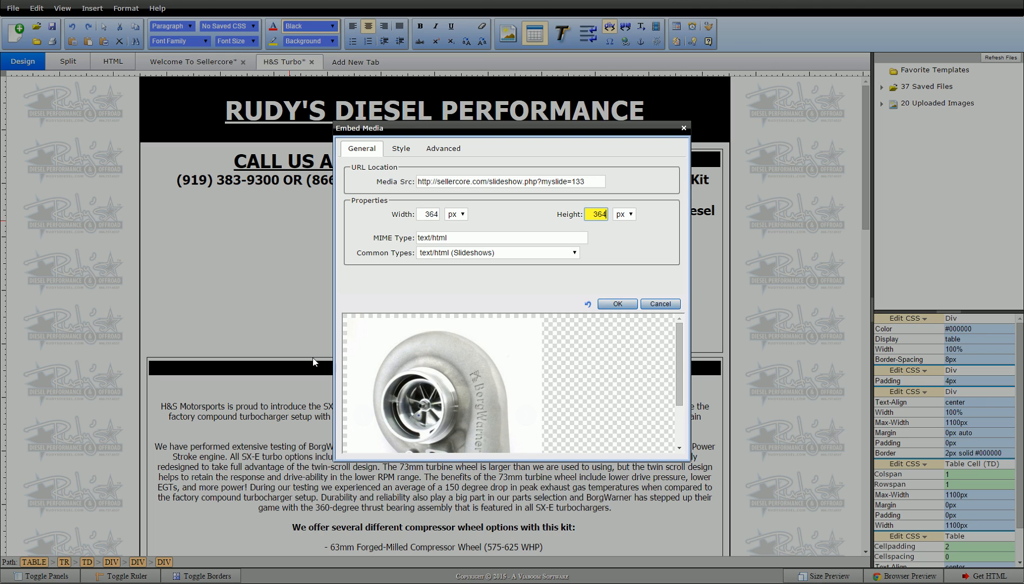
{"action": "mouse_move", "coordinate": [472, 423]}
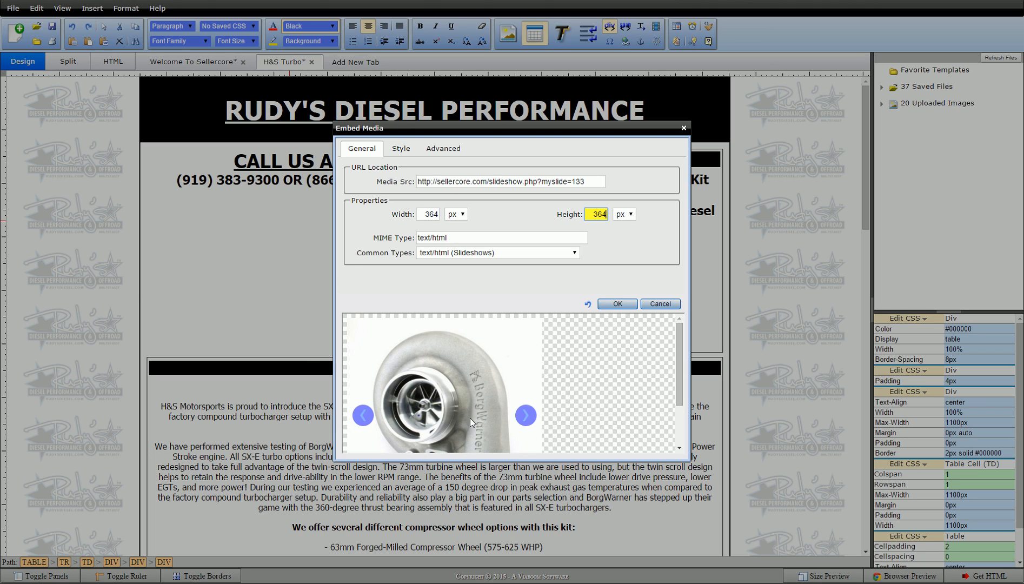
{"action": "left_click", "coordinate": [525, 415]}
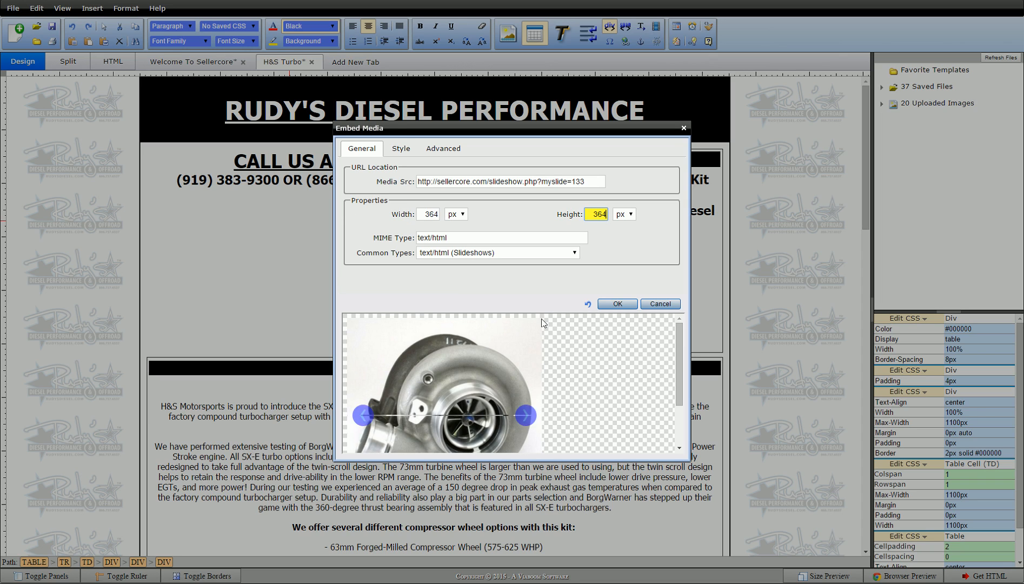
{"action": "left_click", "coordinate": [523, 415]}
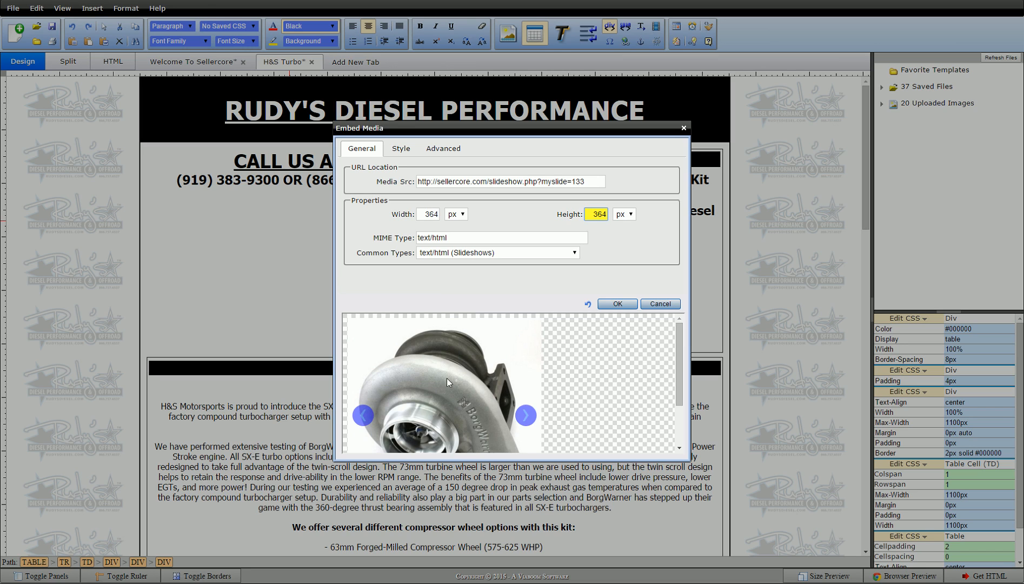
{"action": "mouse_move", "coordinate": [424, 358]}
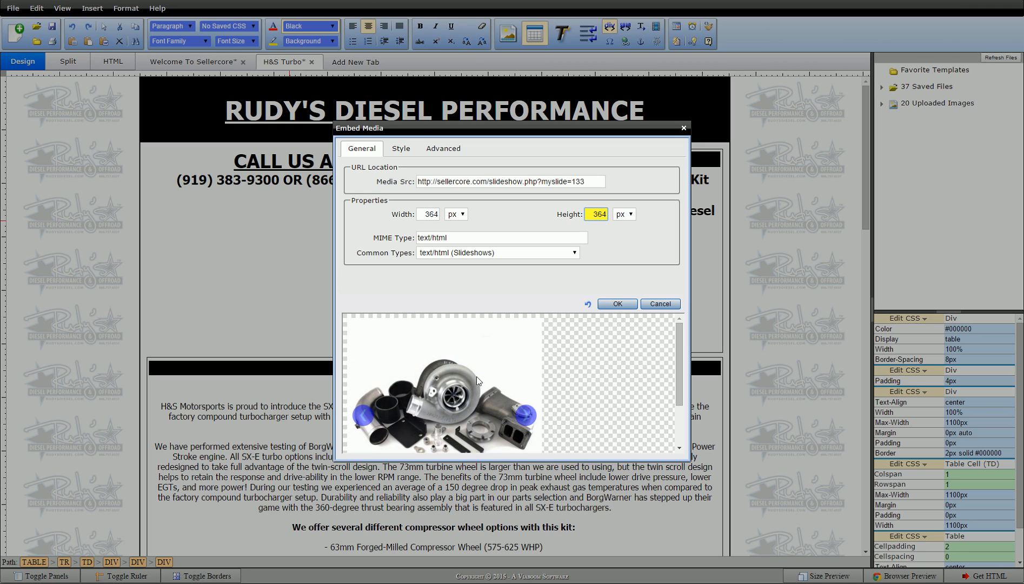
{"action": "mouse_move", "coordinate": [403, 377]}
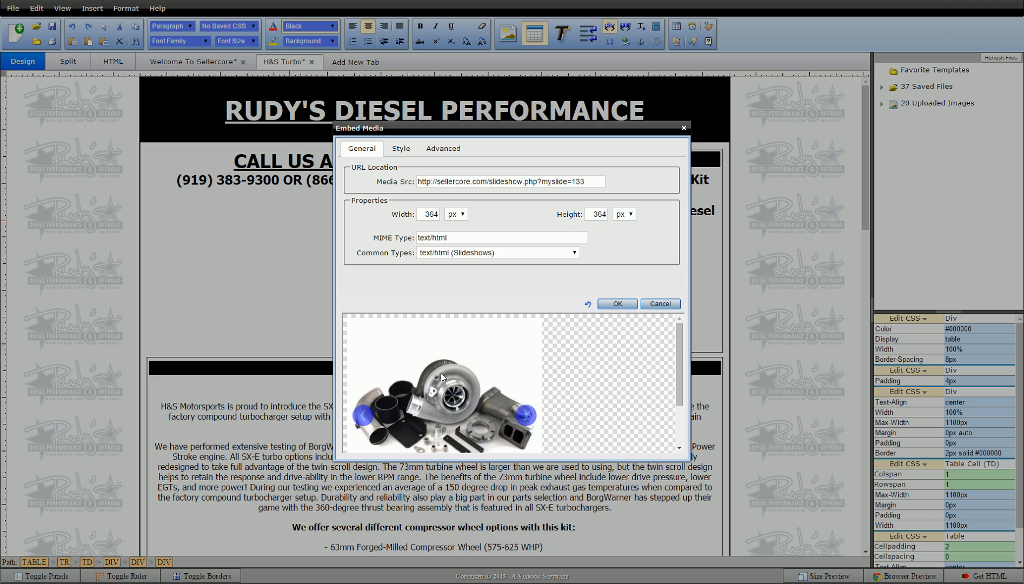
{"action": "mouse_move", "coordinate": [498, 358]}
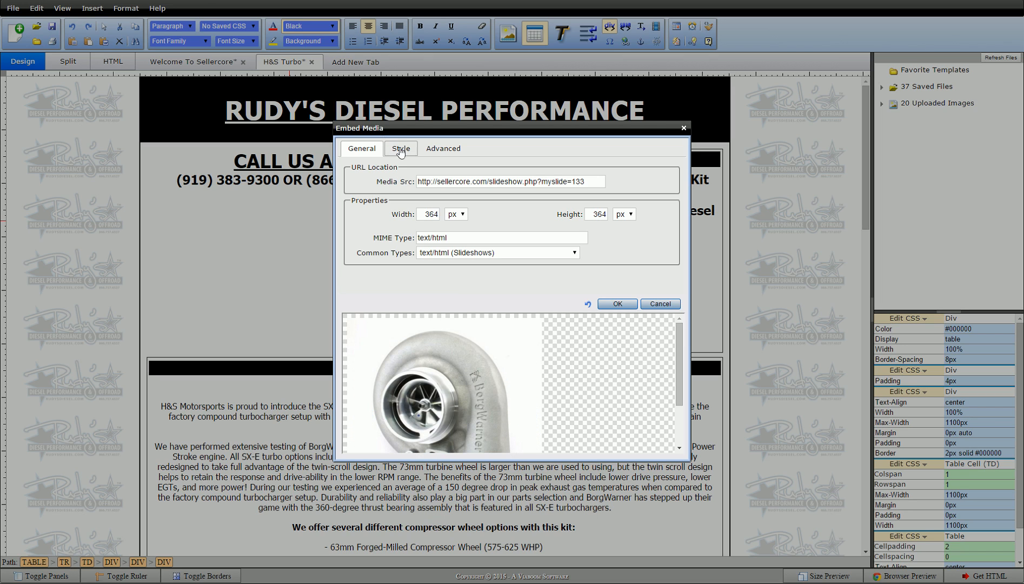
Turn on a 4-pixel Item Border with transparent colour for the embedded slideshow, confirming both dialogs.
{"action": "left_click", "coordinate": [400, 148]}
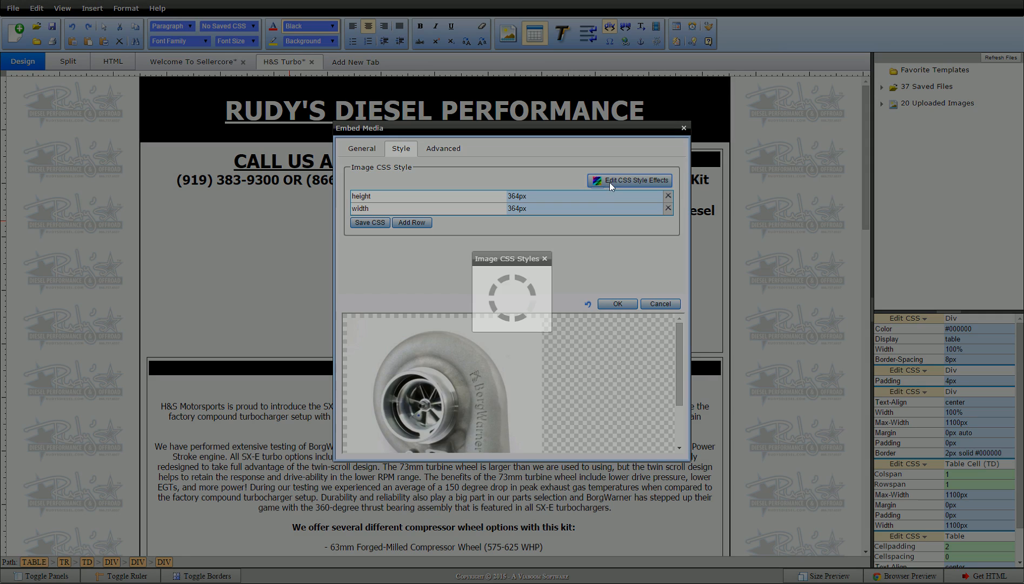
{"action": "left_click", "coordinate": [630, 180]}
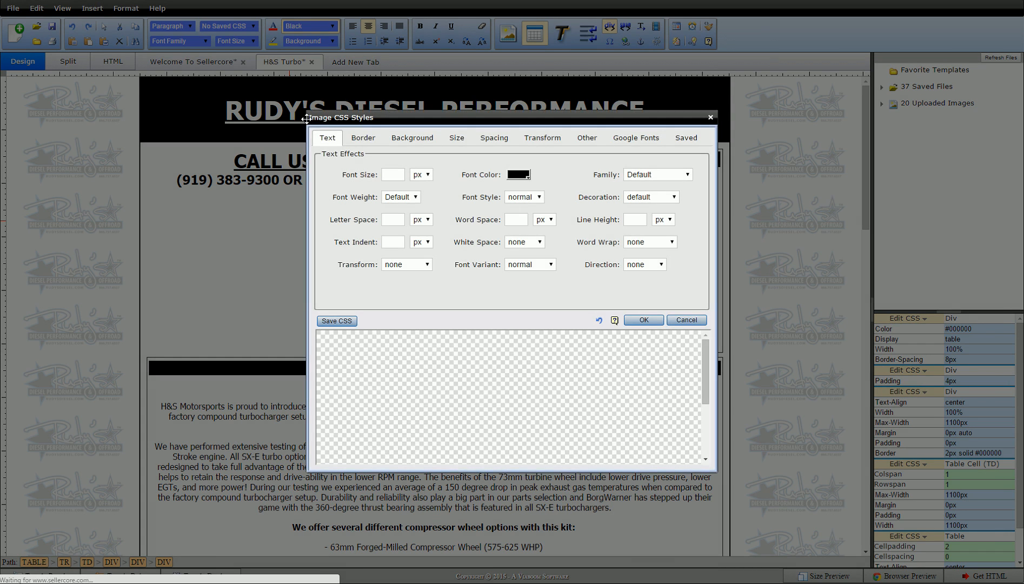
{"action": "left_click", "coordinate": [363, 138]}
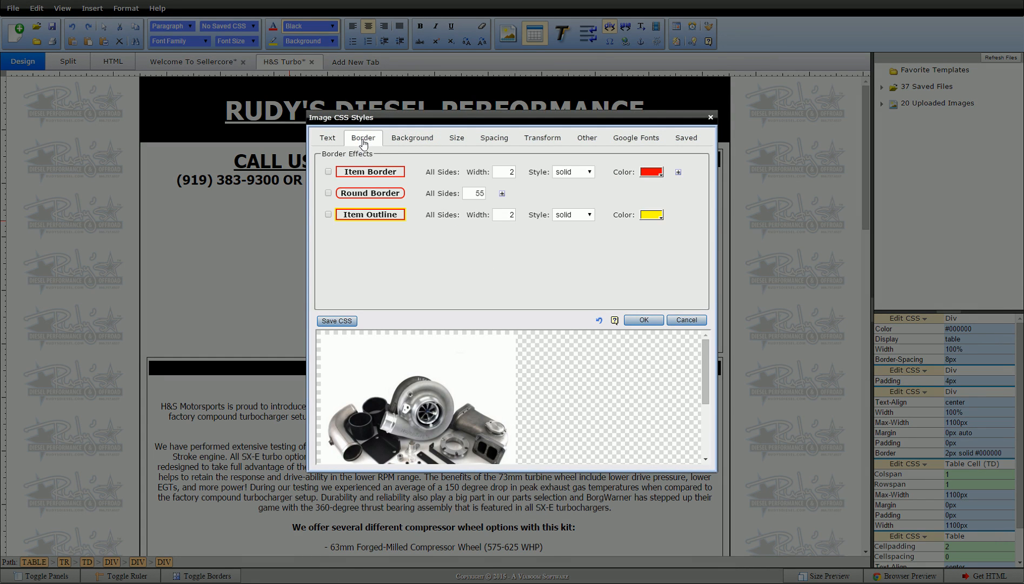
{"action": "left_click", "coordinate": [328, 172]}
{"action": "type", "text": "4"}
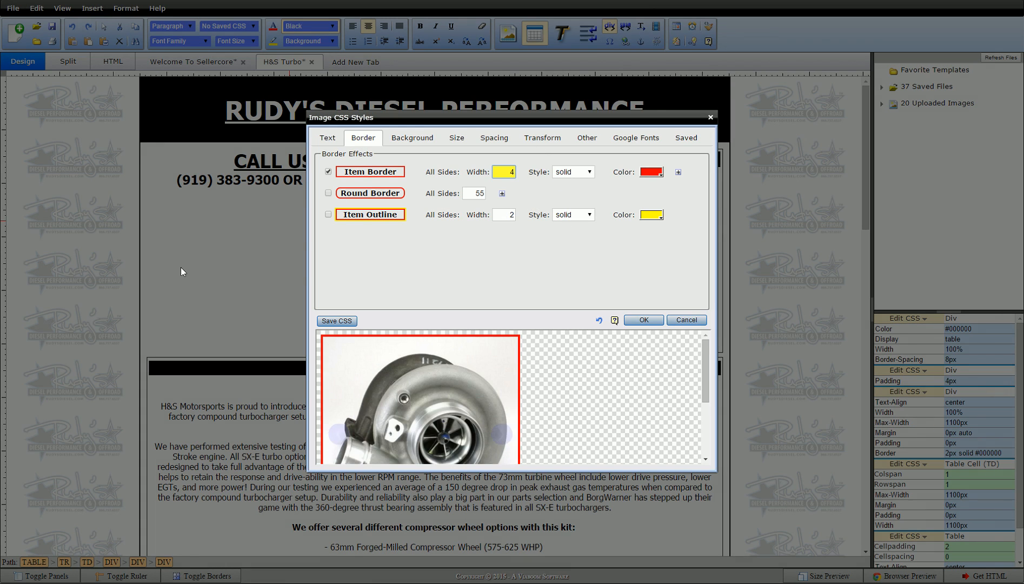
{"action": "mouse_move", "coordinate": [231, 258]}
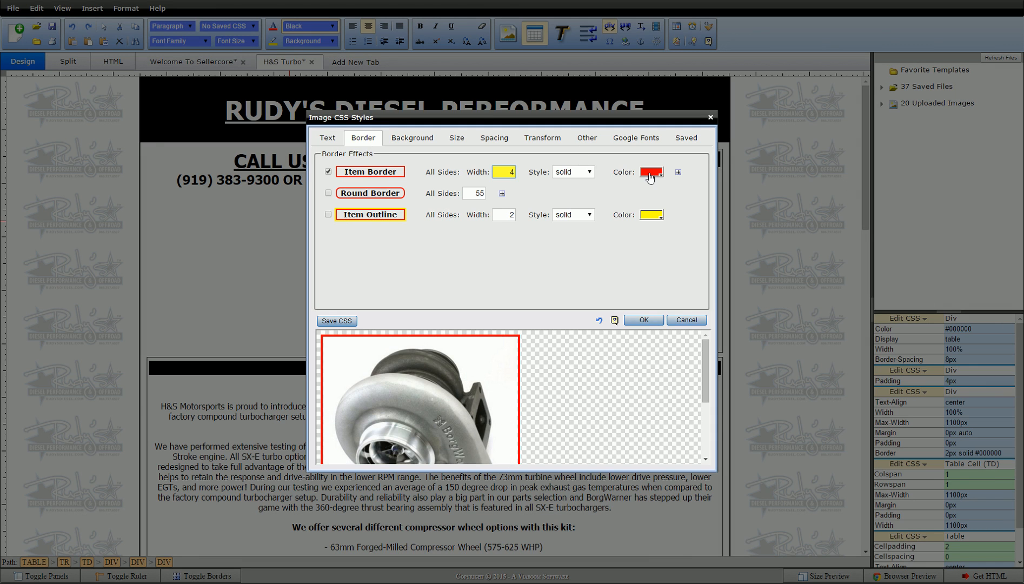
{"action": "left_click", "coordinate": [650, 172]}
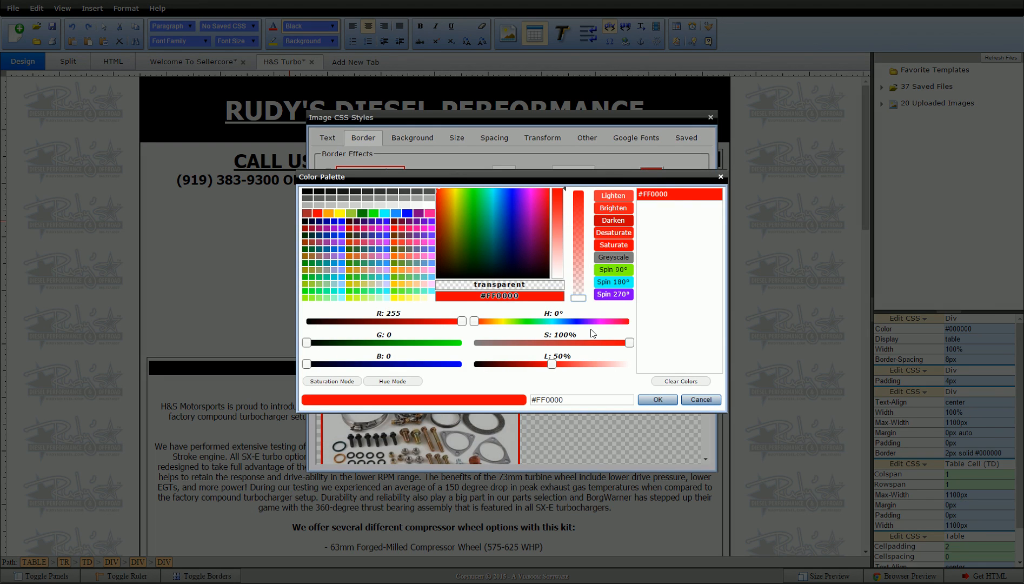
{"action": "left_click", "coordinate": [499, 284]}
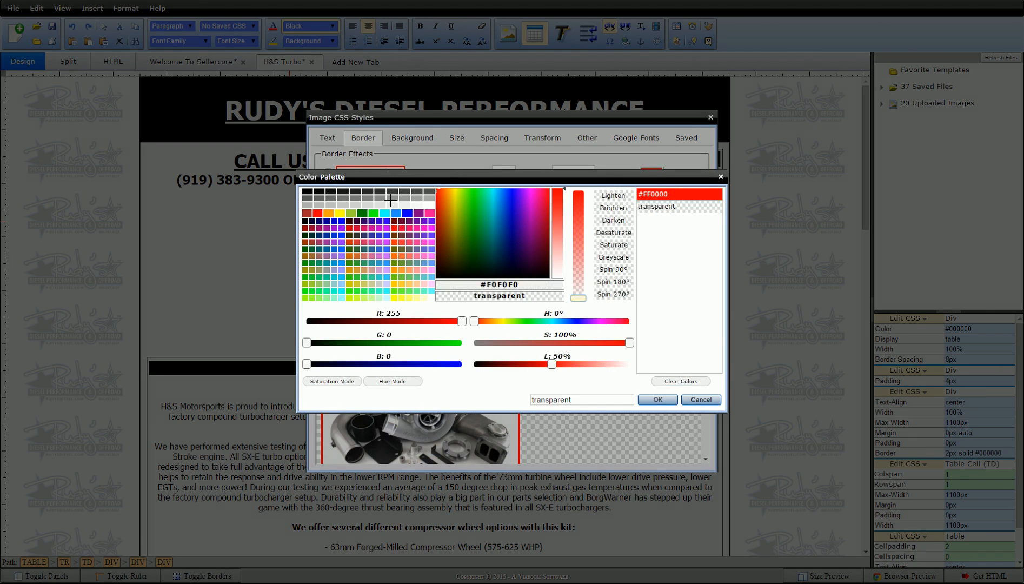
{"action": "left_click", "coordinate": [474, 232]}
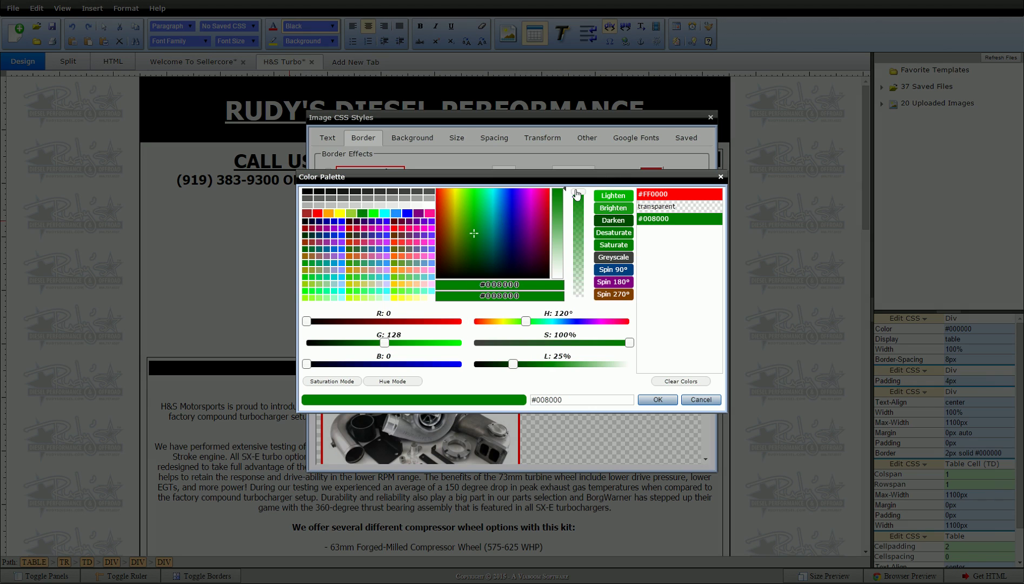
{"action": "left_click", "coordinate": [656, 206]}
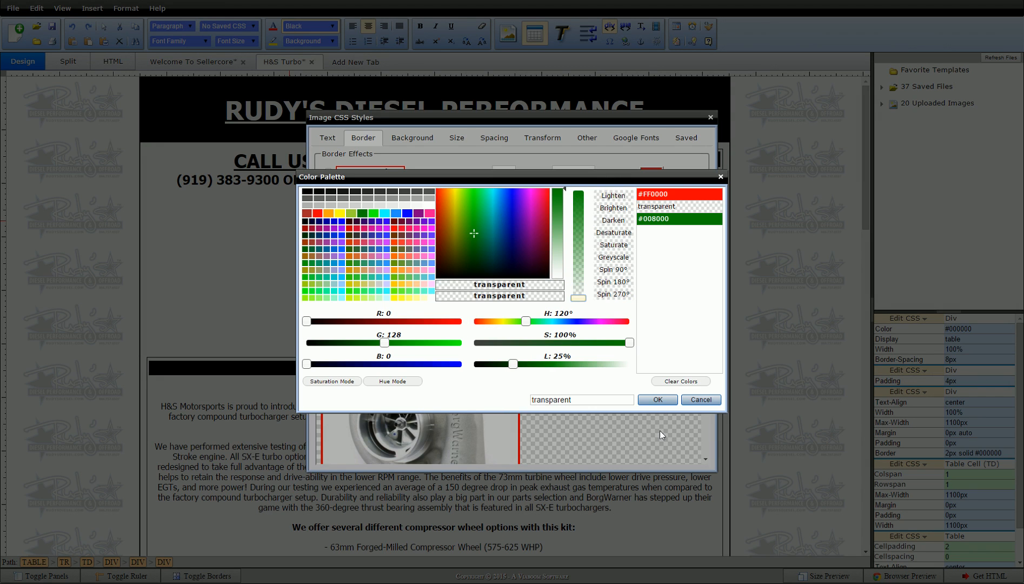
{"action": "left_click", "coordinate": [657, 399]}
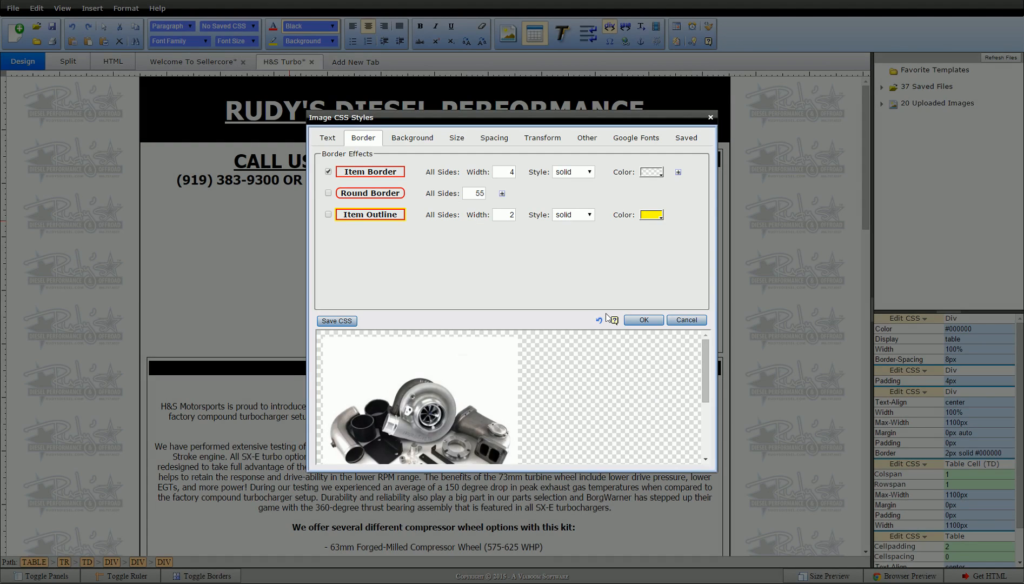
{"action": "mouse_move", "coordinate": [519, 312]}
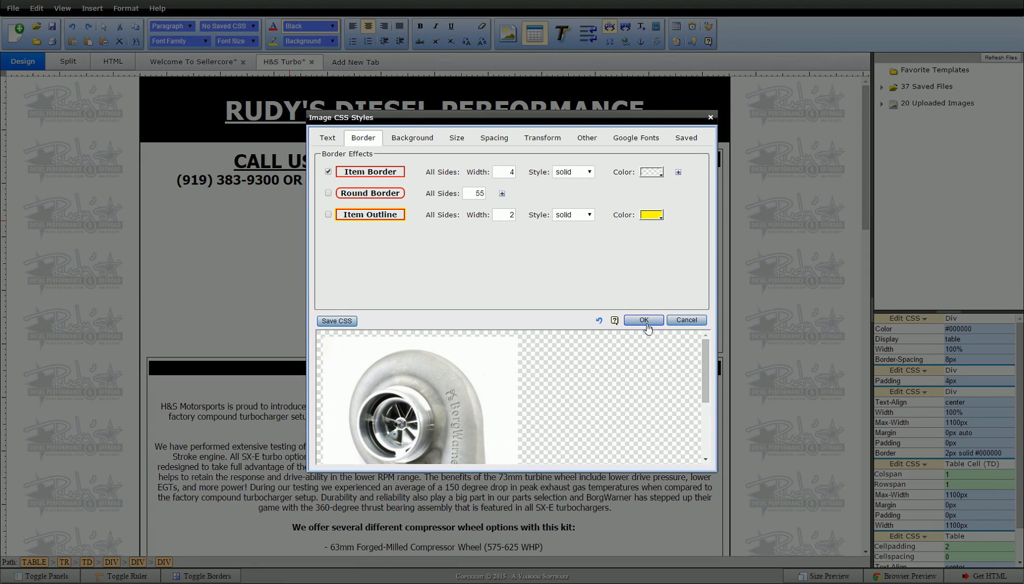
{"action": "left_click", "coordinate": [642, 320]}
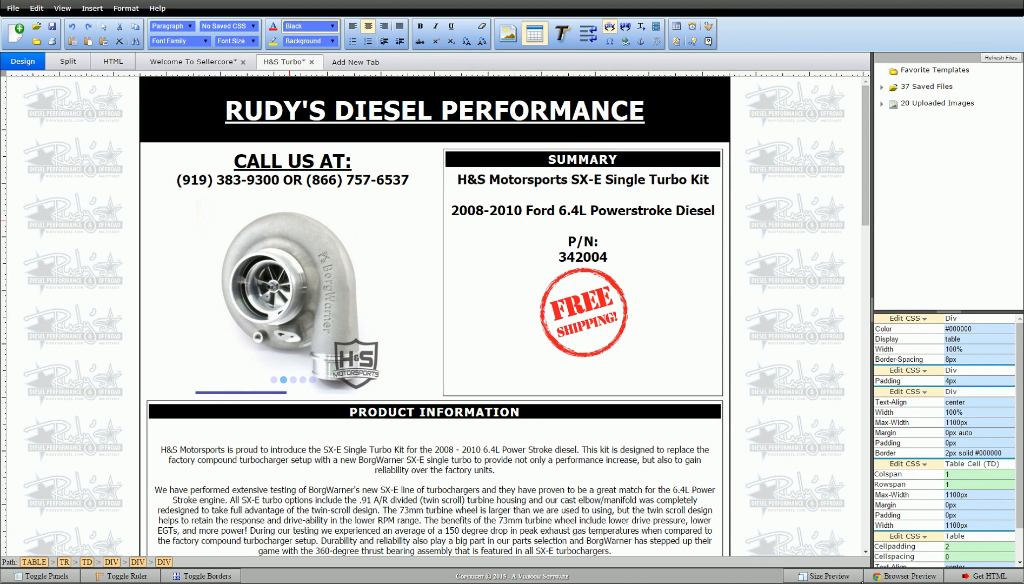
Review the slideshow's Edit Media URL and size, close it unchanged, then switch to Sellercore Manager.
{"action": "left_click", "coordinate": [905, 576]}
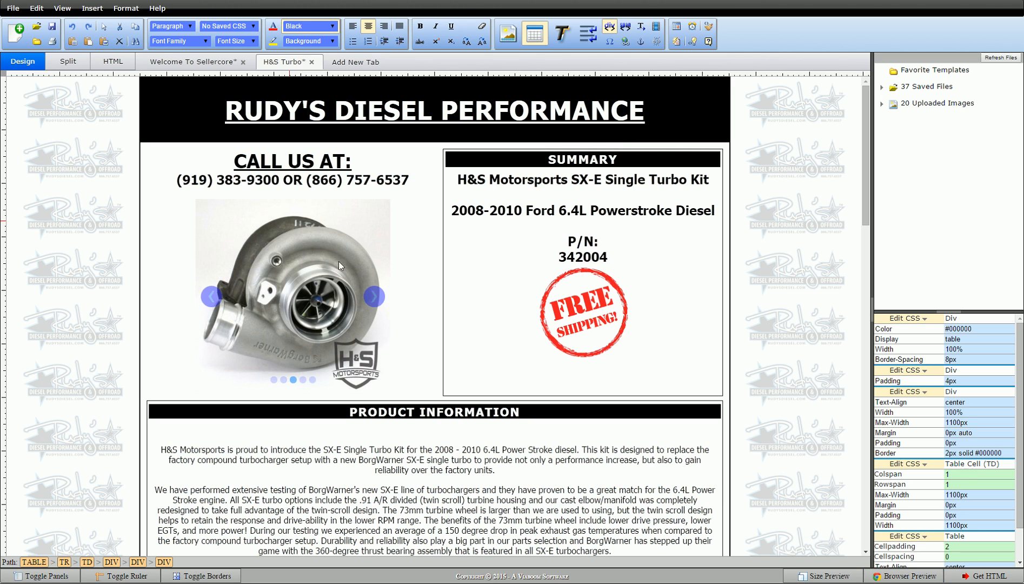
{"action": "mouse_move", "coordinate": [308, 273]}
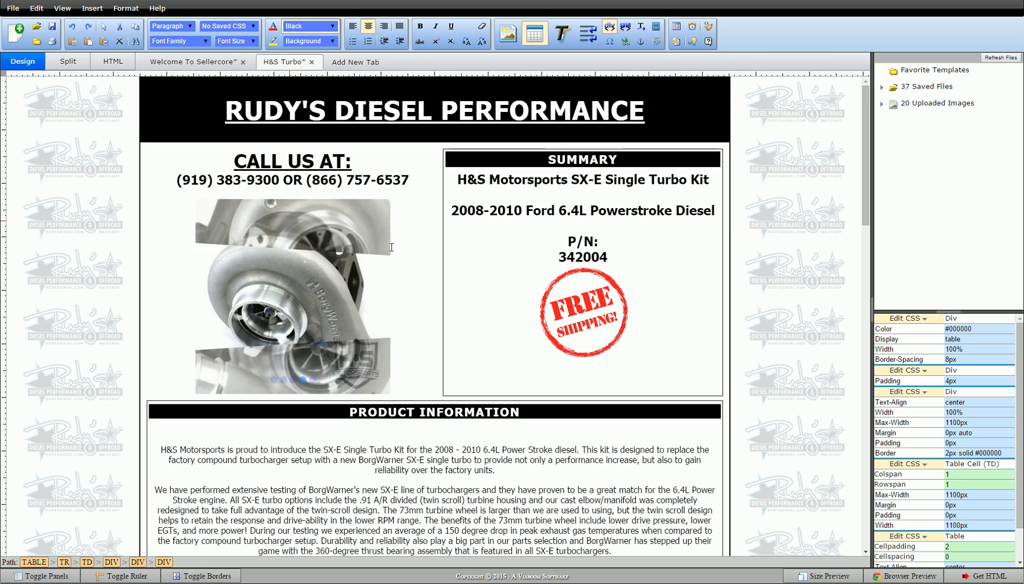
{"action": "left_click", "coordinate": [292, 294]}
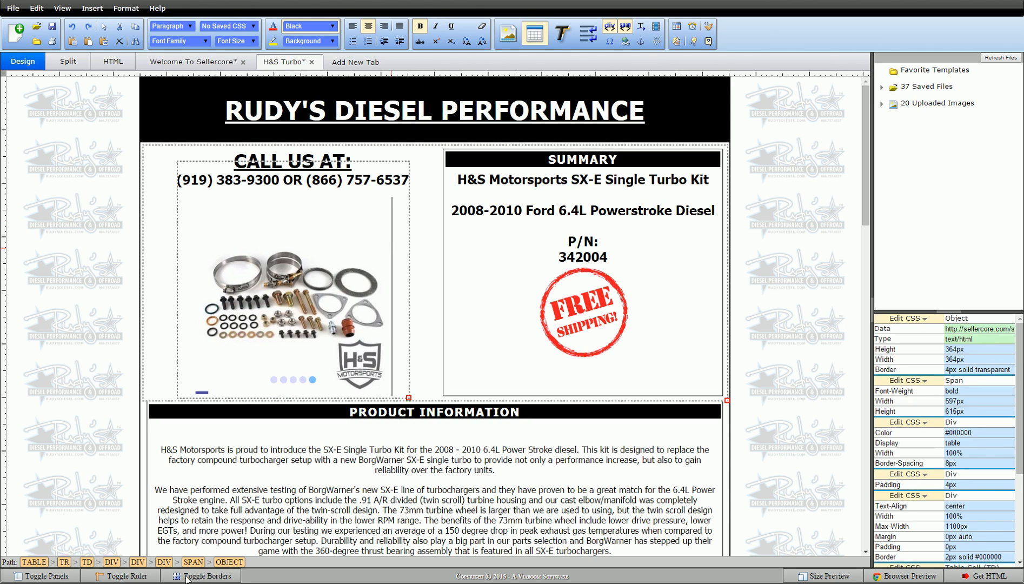
{"action": "right_click", "coordinate": [291, 301]}
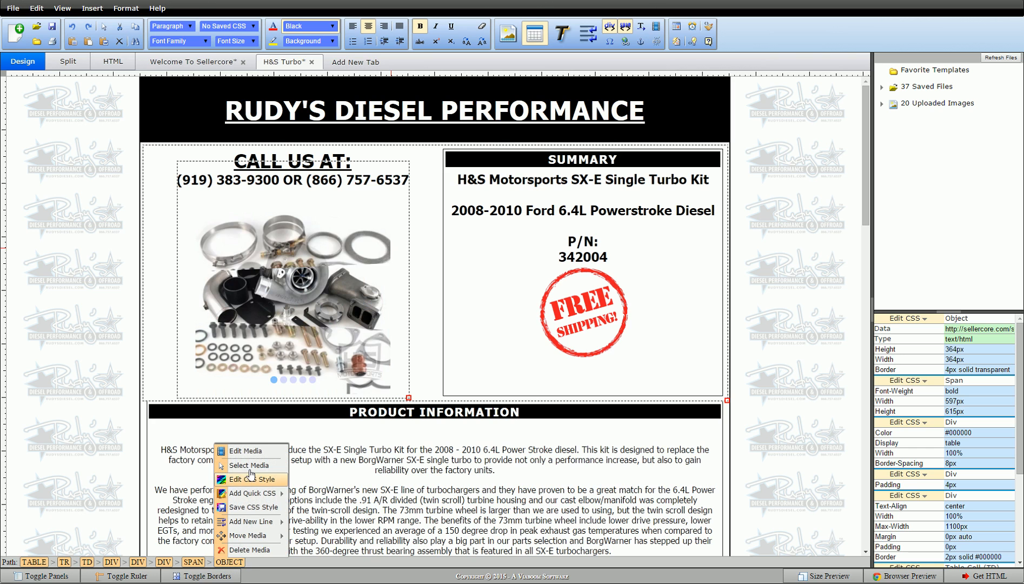
{"action": "left_click", "coordinate": [245, 451]}
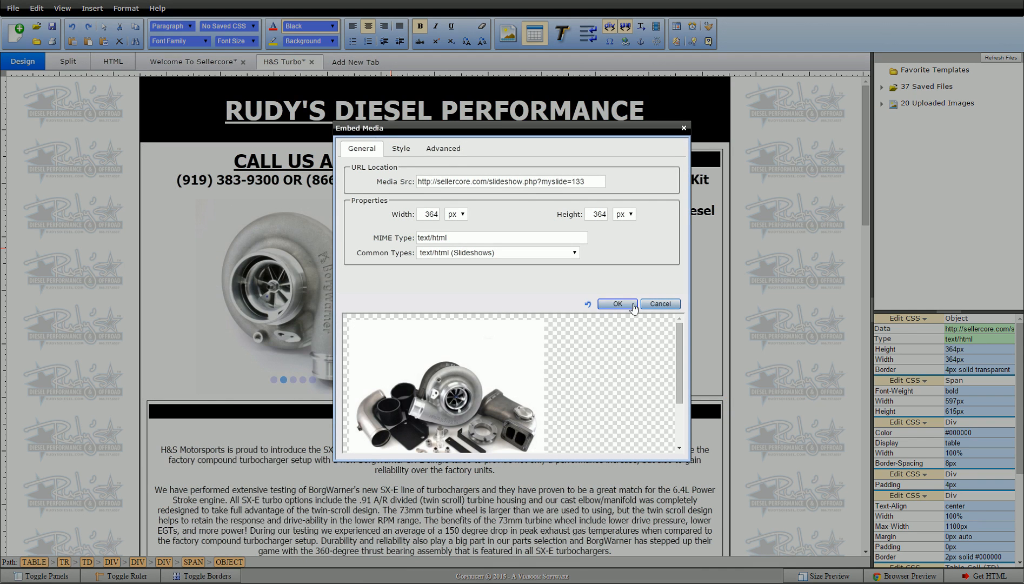
{"action": "left_click", "coordinate": [617, 304]}
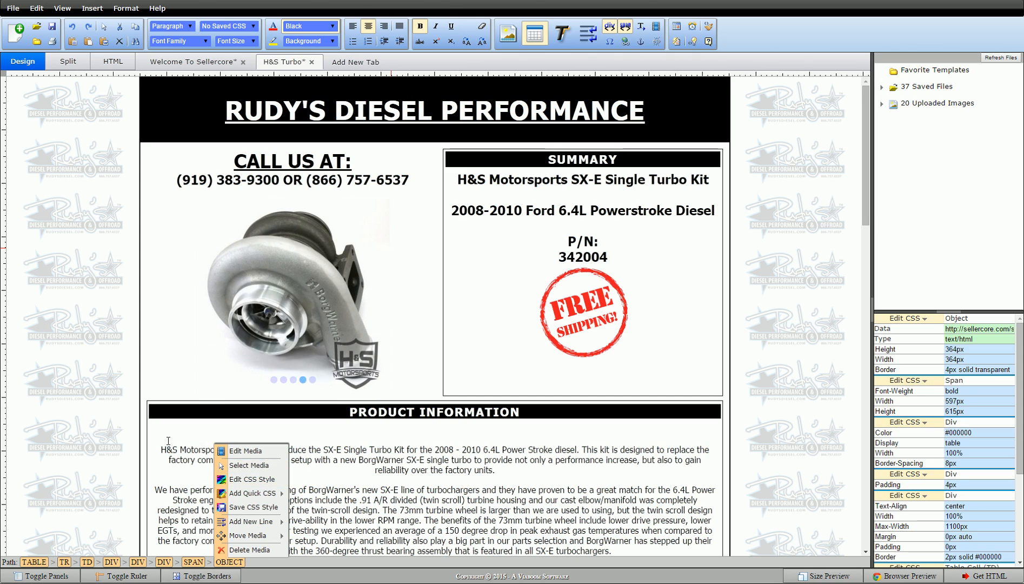
{"action": "left_click", "coordinate": [168, 449]}
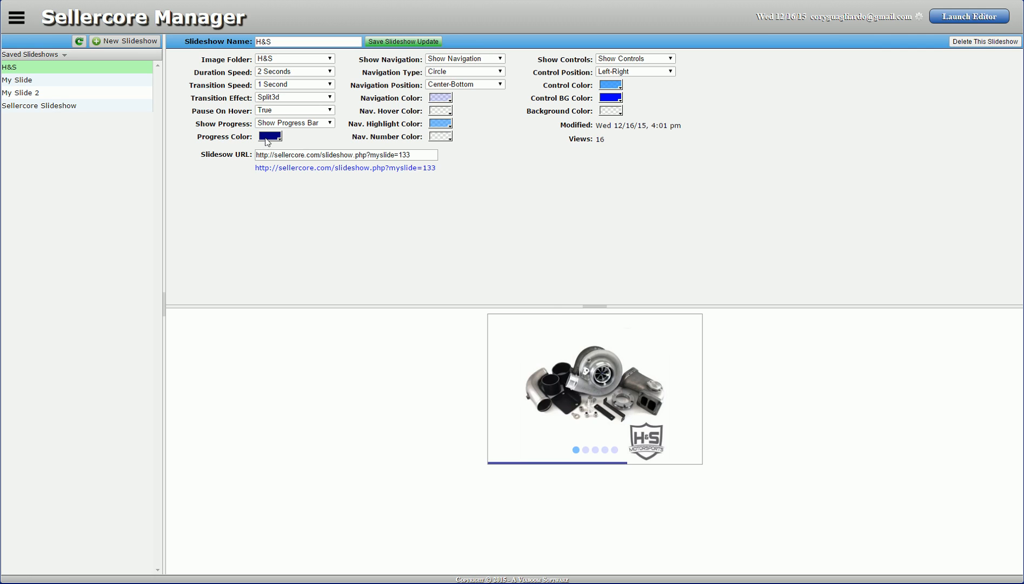
Set Progress Color red, Navigation Position Left-Bottom, Hide Controls, and save the H&S slideshow update.
{"action": "left_click", "coordinate": [270, 136]}
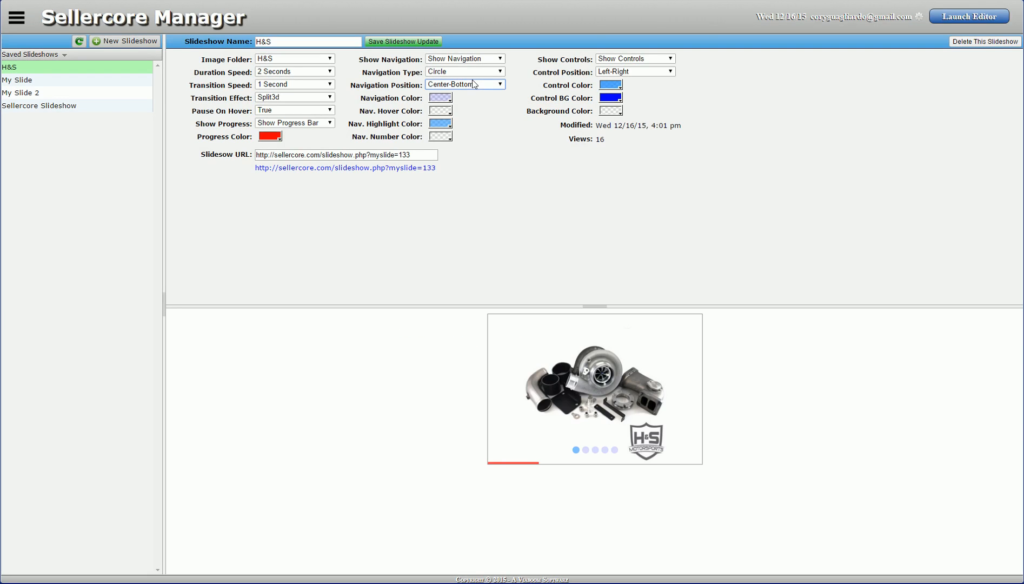
{"action": "left_click", "coordinate": [464, 84]}
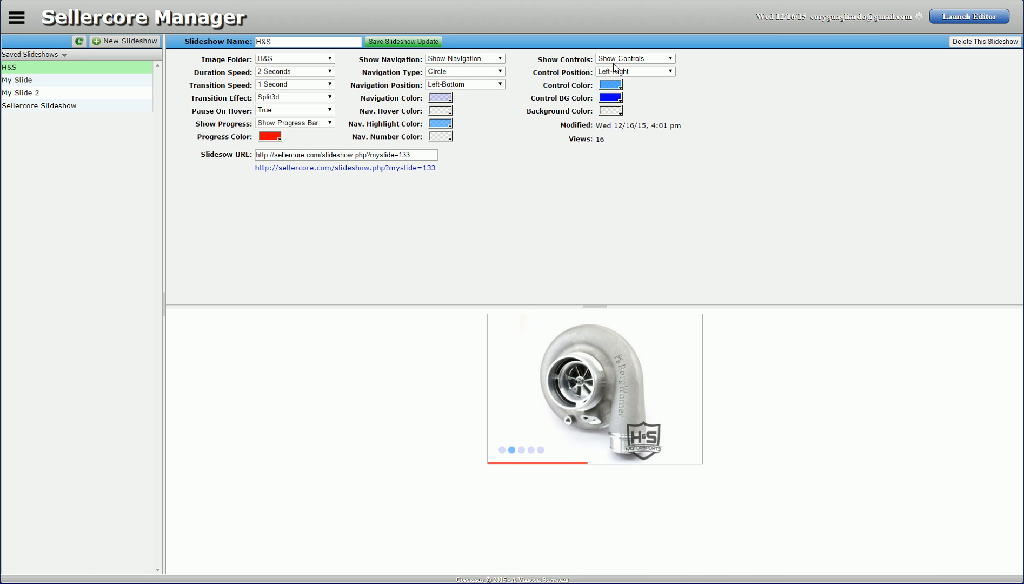
{"action": "left_click", "coordinate": [634, 59]}
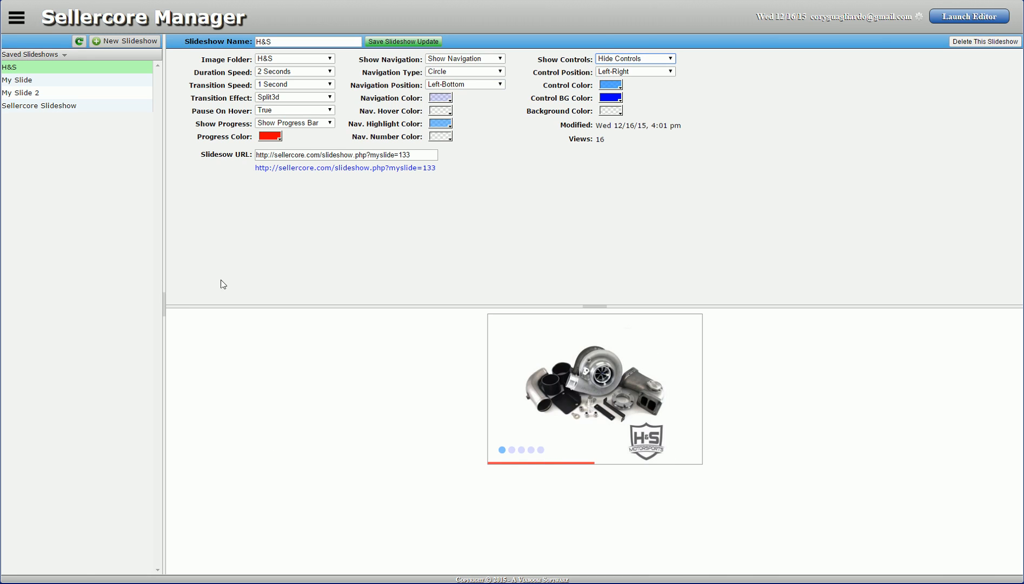
{"action": "left_click", "coordinate": [403, 41]}
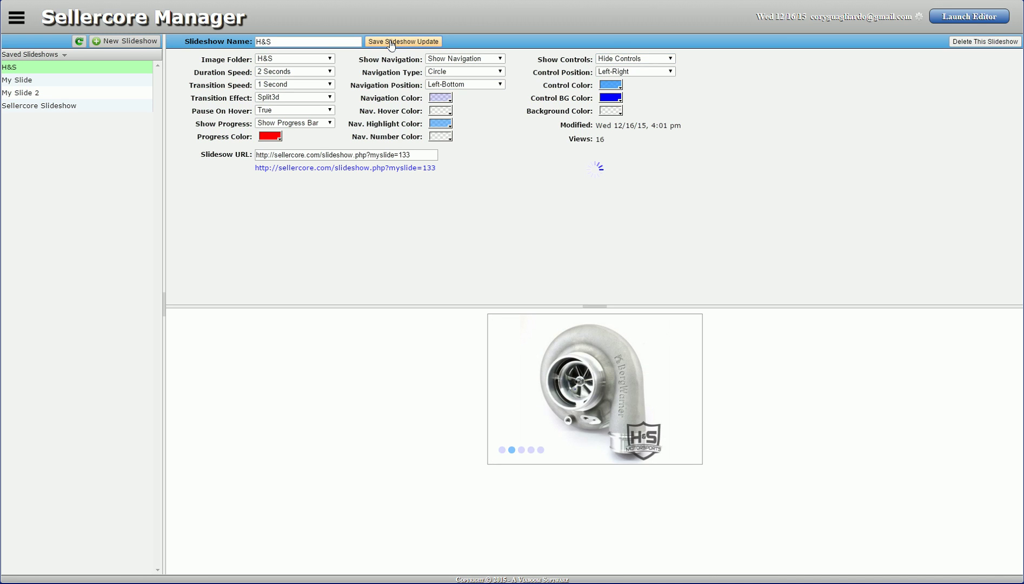
{"action": "left_click", "coordinate": [402, 41]}
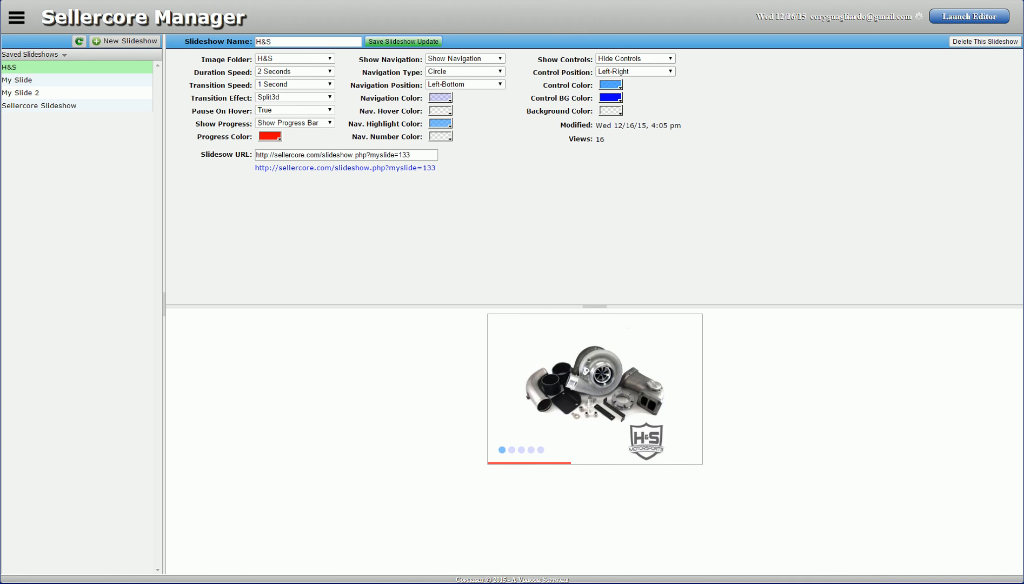
{"action": "left_click", "coordinate": [968, 16]}
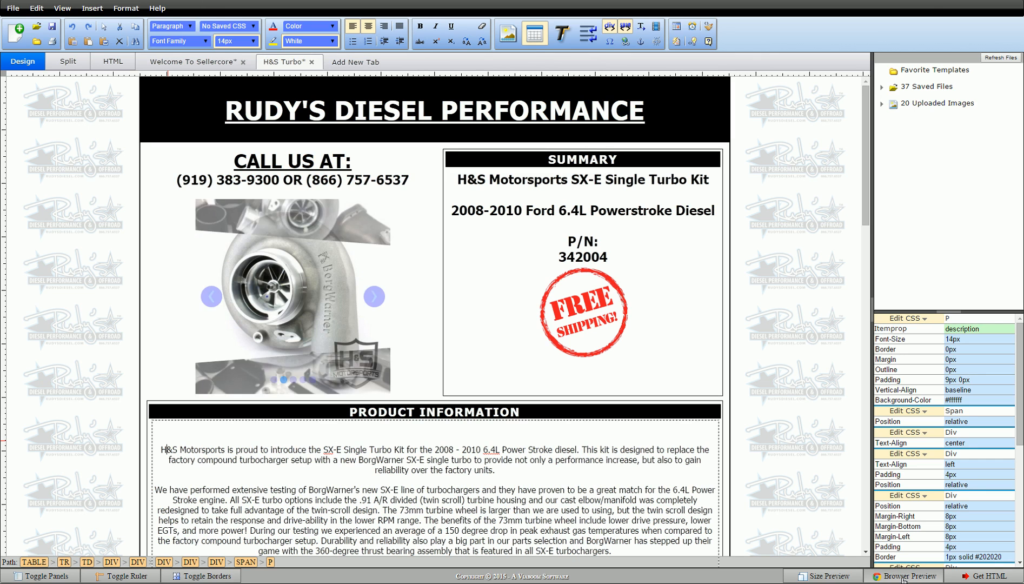
Browser-preview the template, click through slideshow dots, close it, and open the Welcome To Sellercore tab.
{"action": "left_click", "coordinate": [907, 576]}
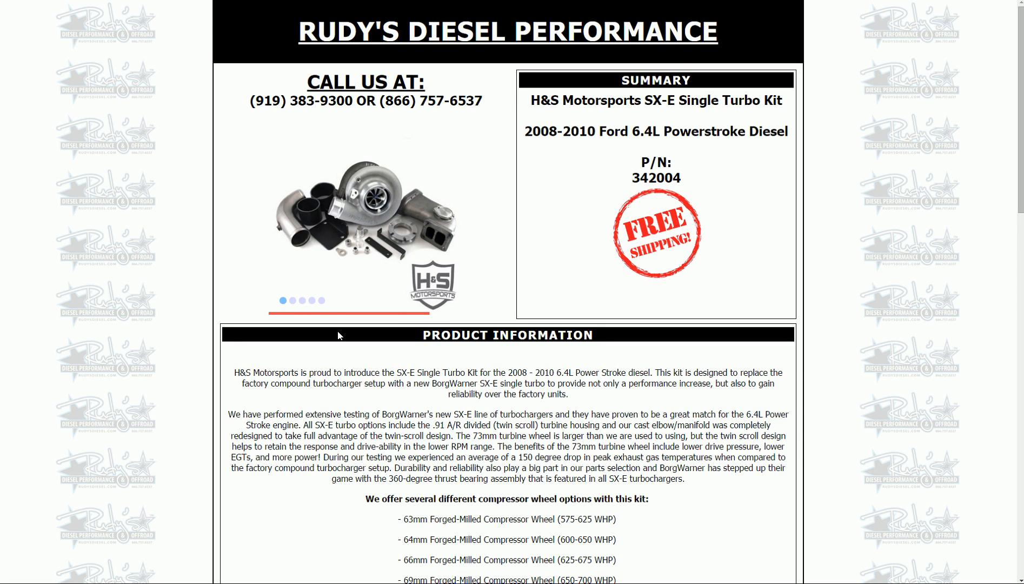
{"action": "left_click", "coordinate": [295, 302]}
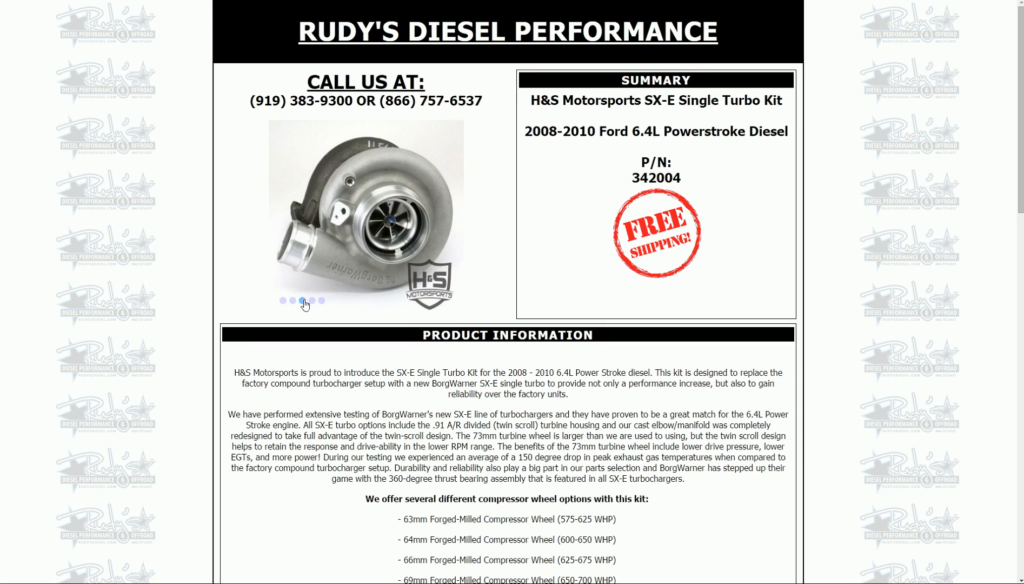
{"action": "left_click", "coordinate": [304, 301]}
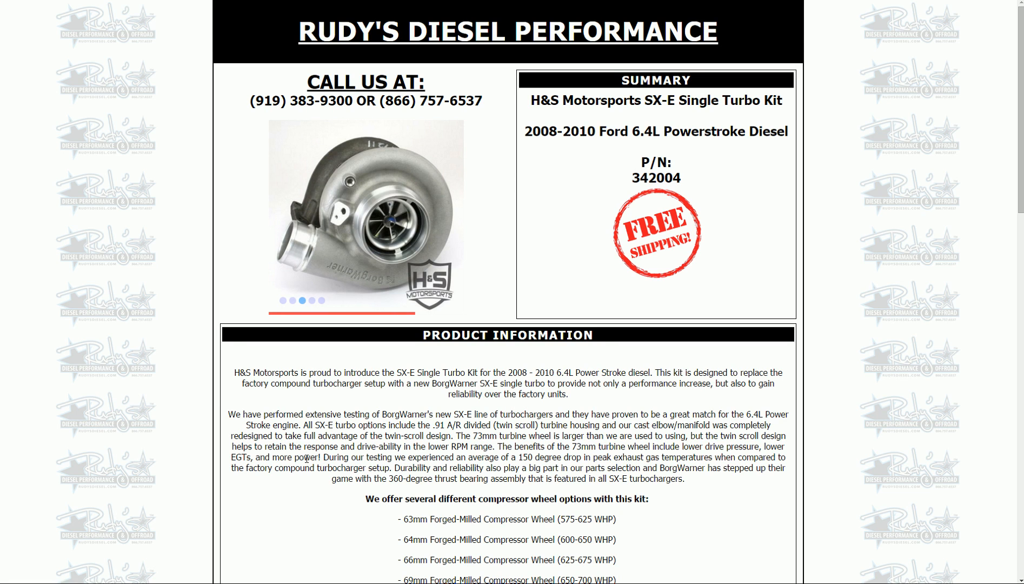
{"action": "left_click", "coordinate": [311, 301]}
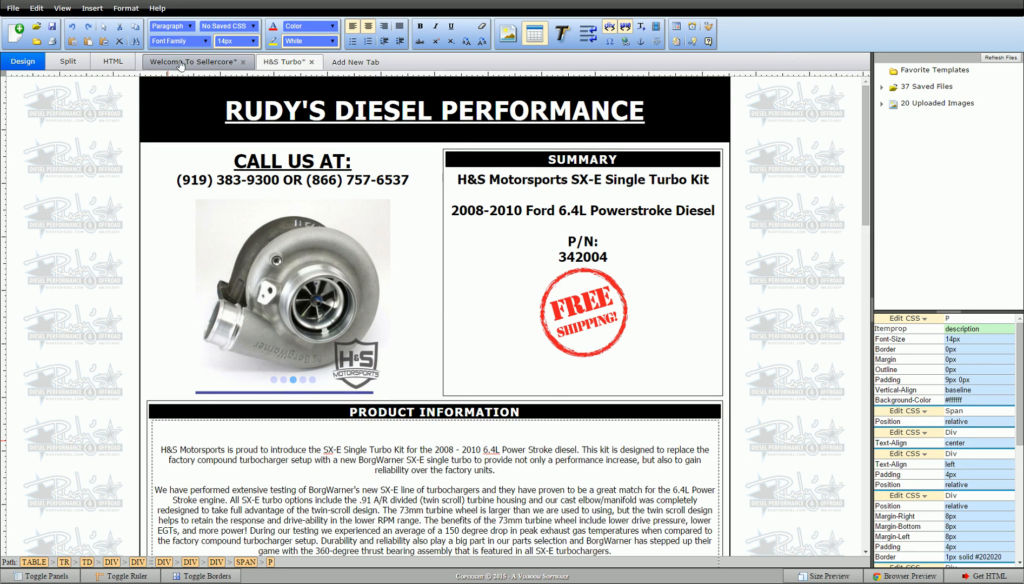
{"action": "left_click", "coordinate": [193, 61]}
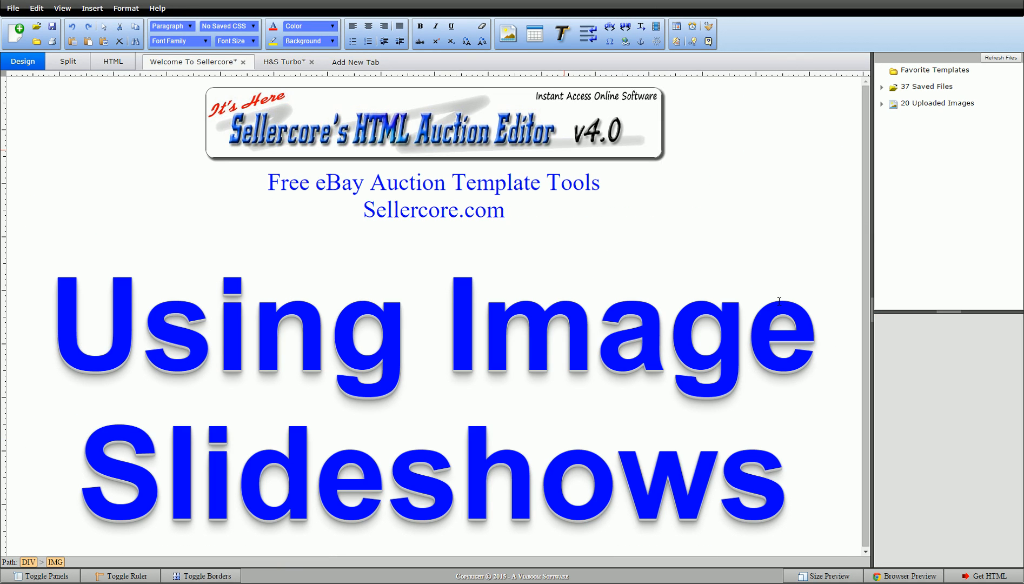